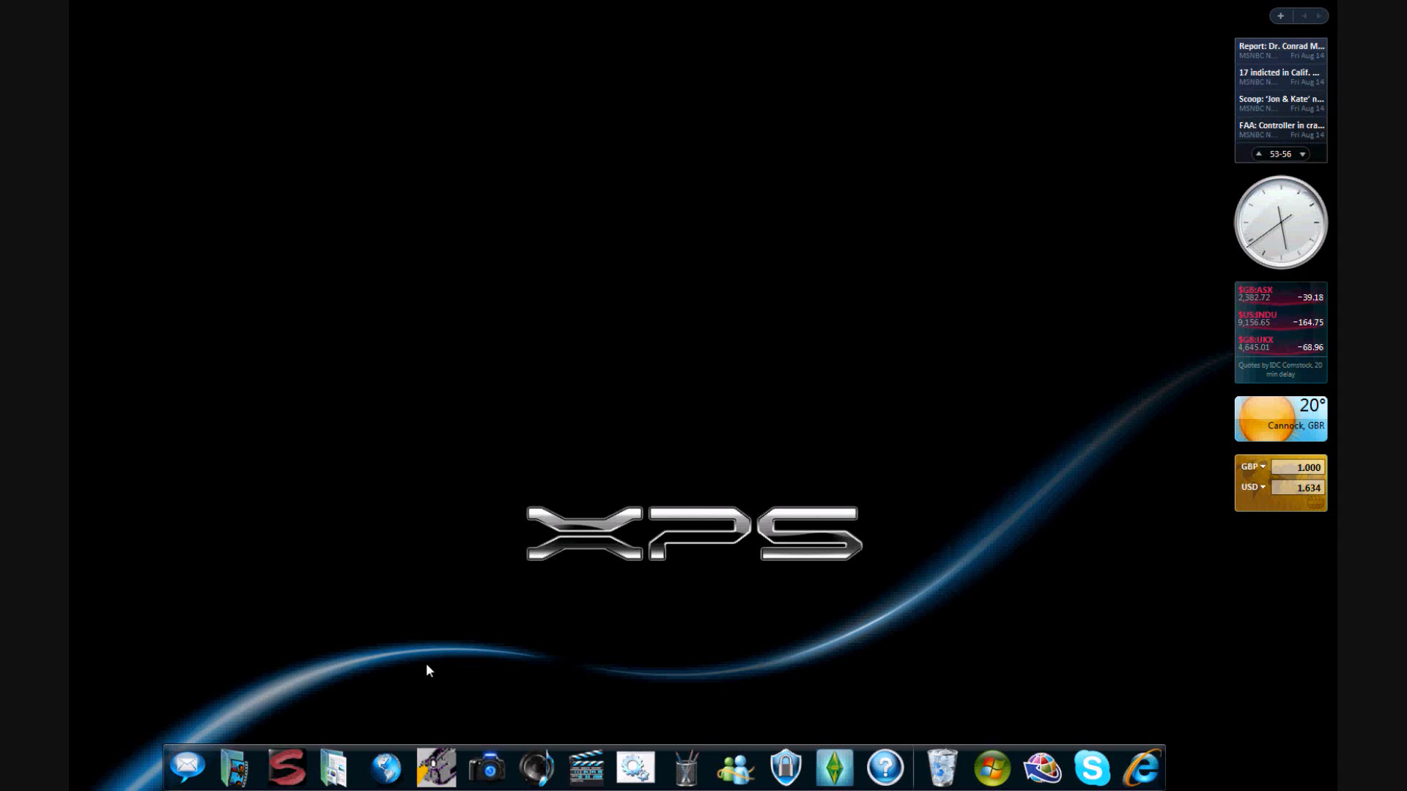
mouse_move(373, 699)
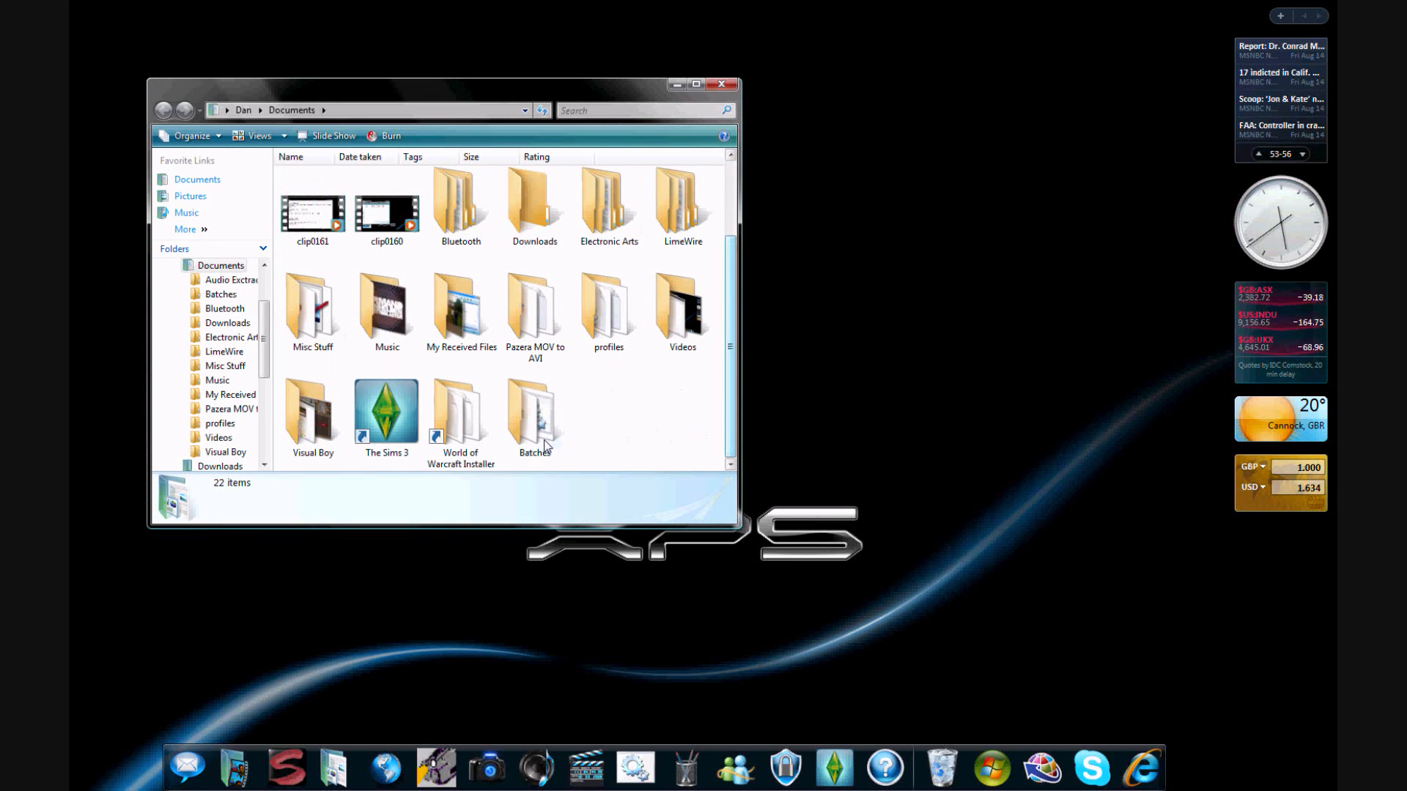
Step: Open the Batches folder in Documents and select the Notepad shortcut
double_click(535, 408)
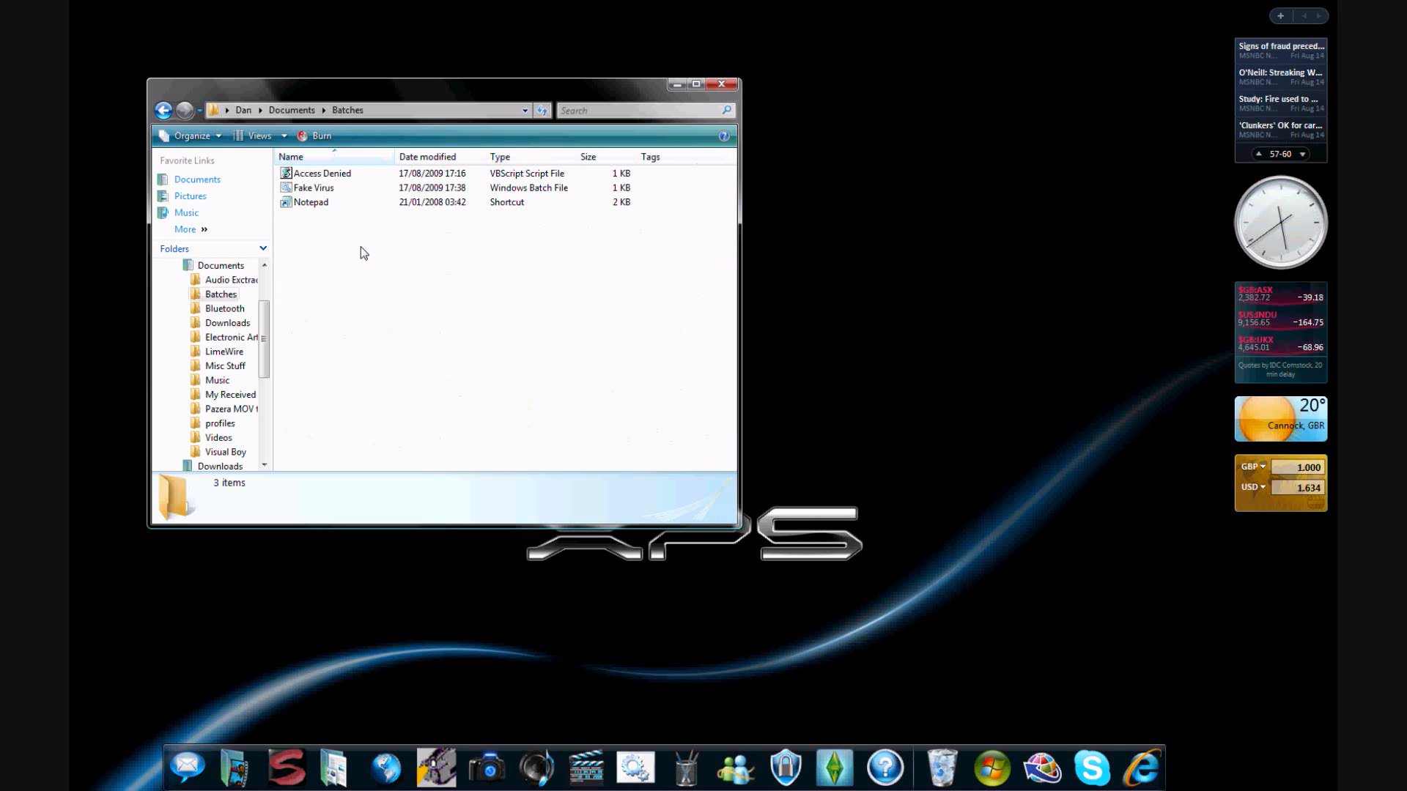
click(309, 203)
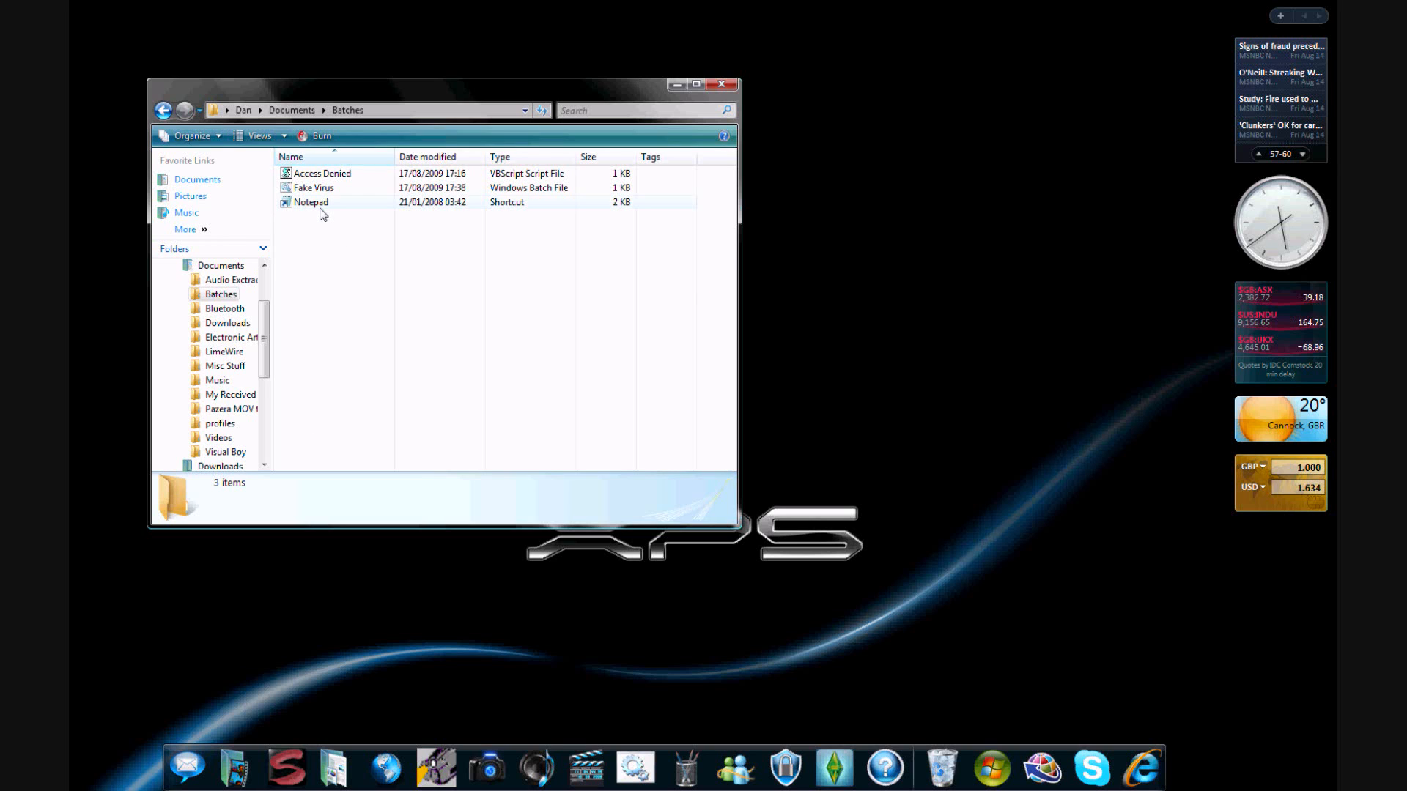
mouse_move(314, 187)
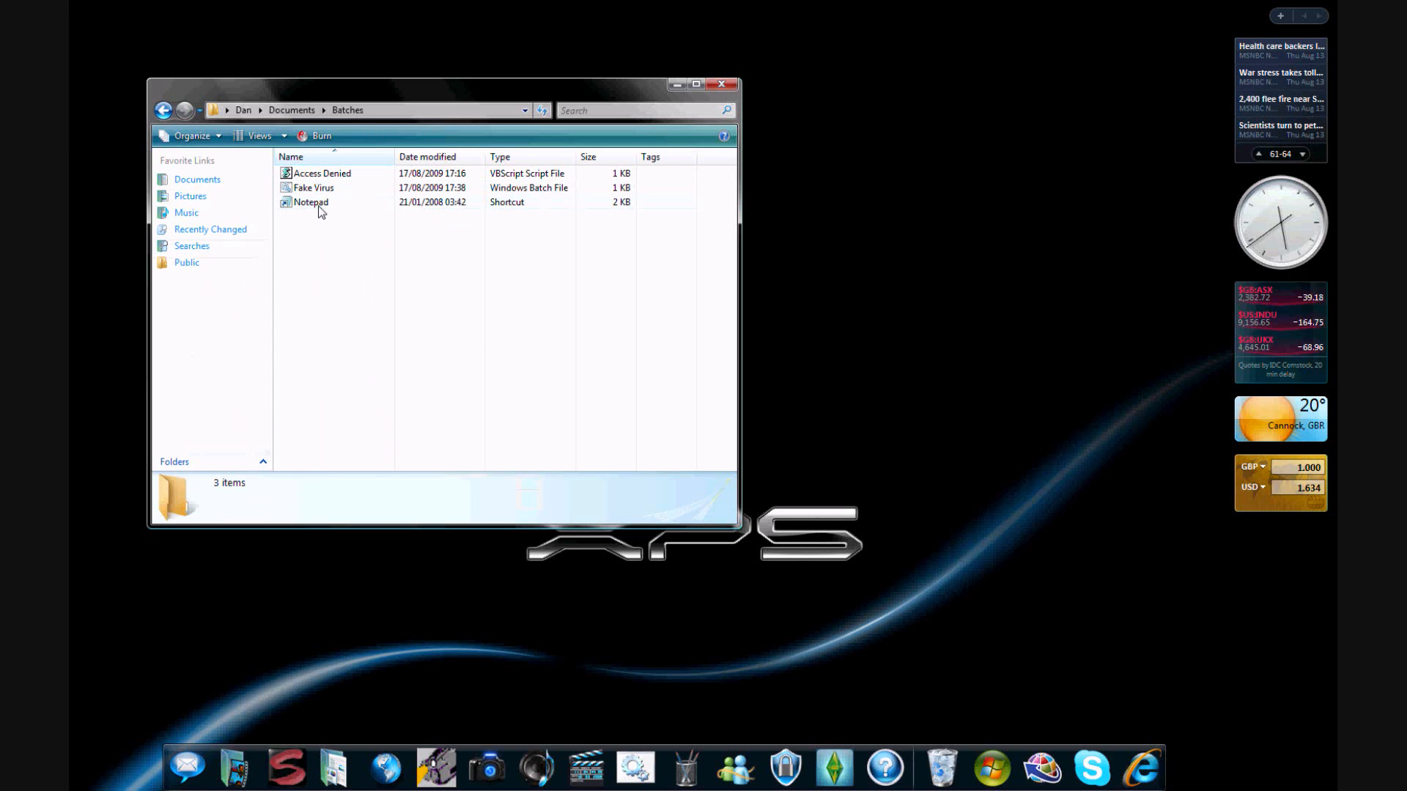
Step: Start a blank Notepad document and open the Fake Virus file for editing alongside it
double_click(310, 202)
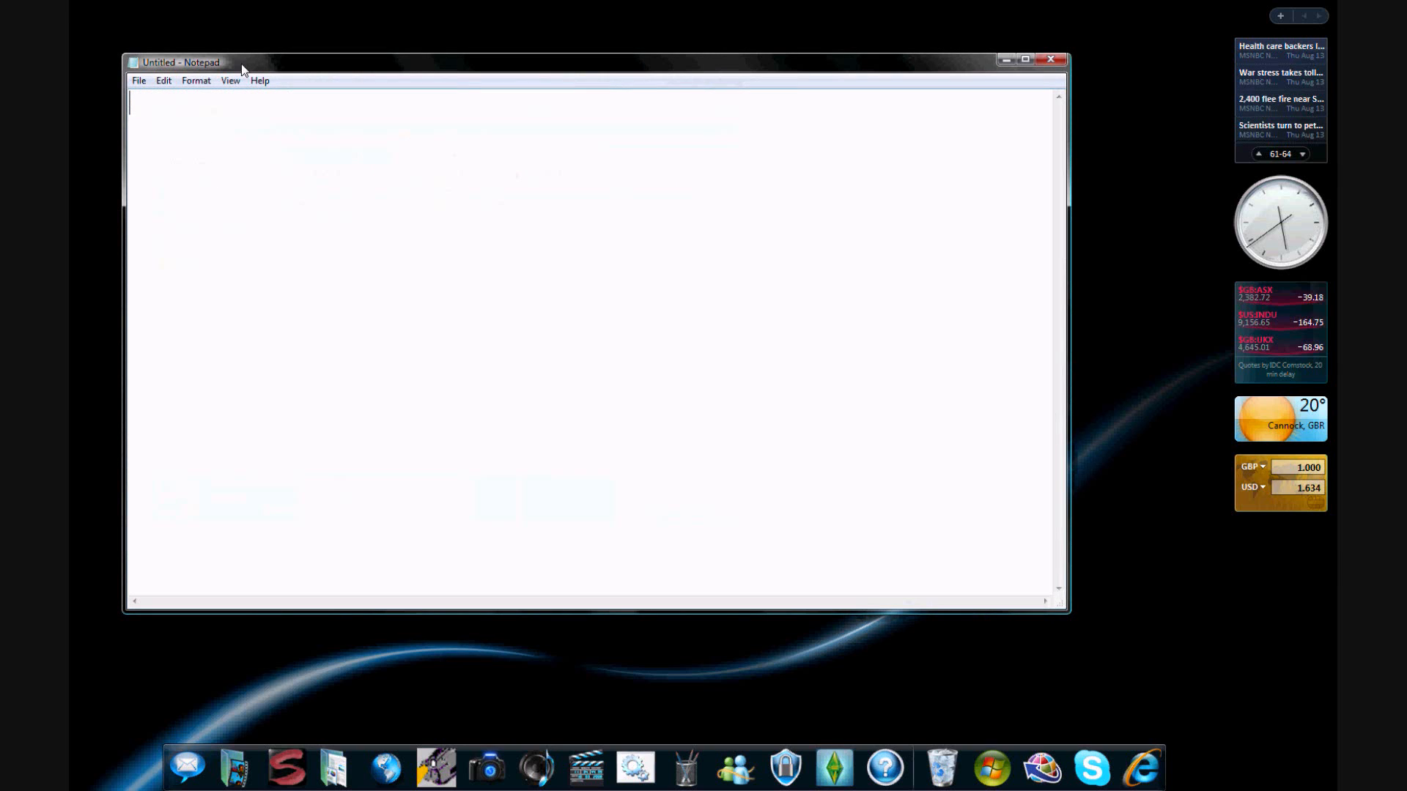
mouse_move(240, 691)
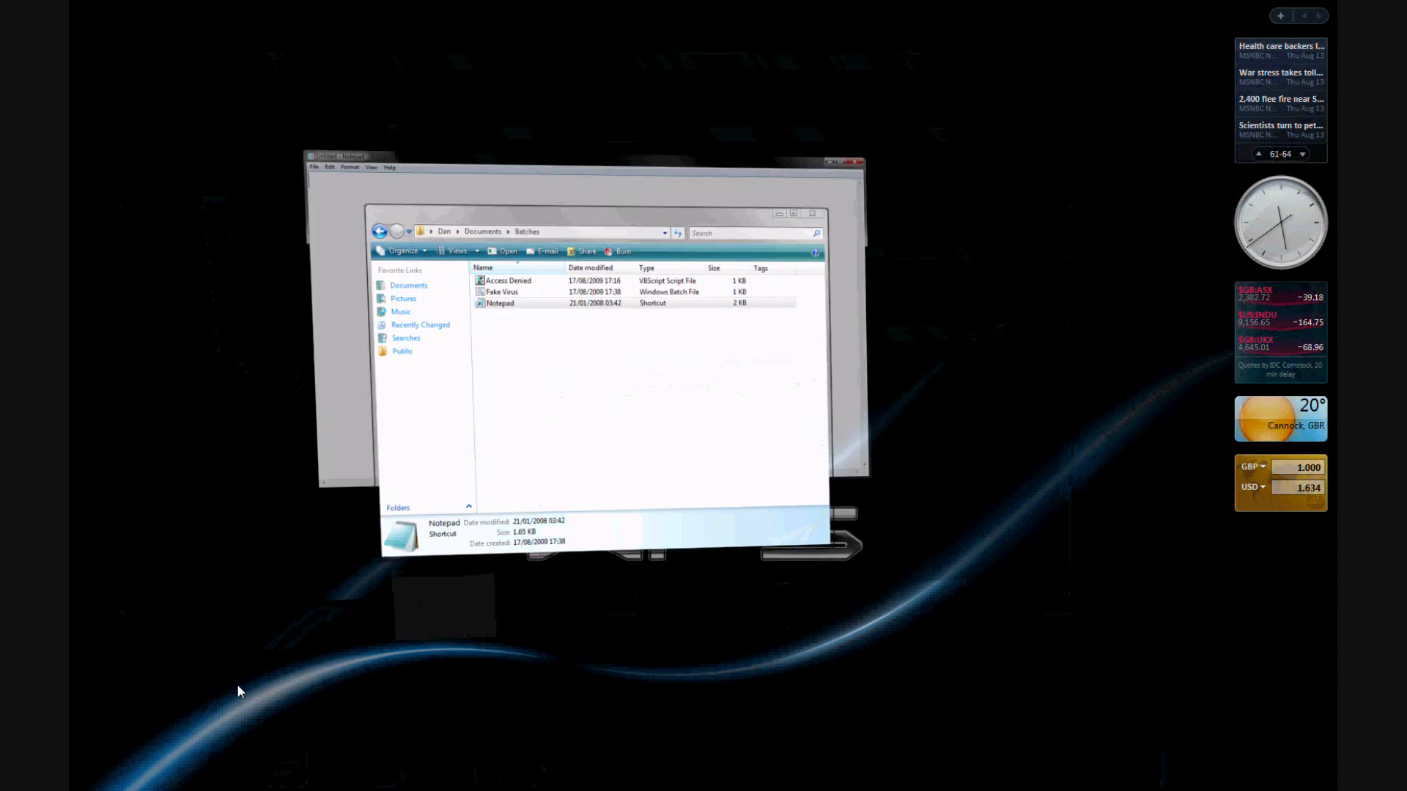
right_click(313, 188)
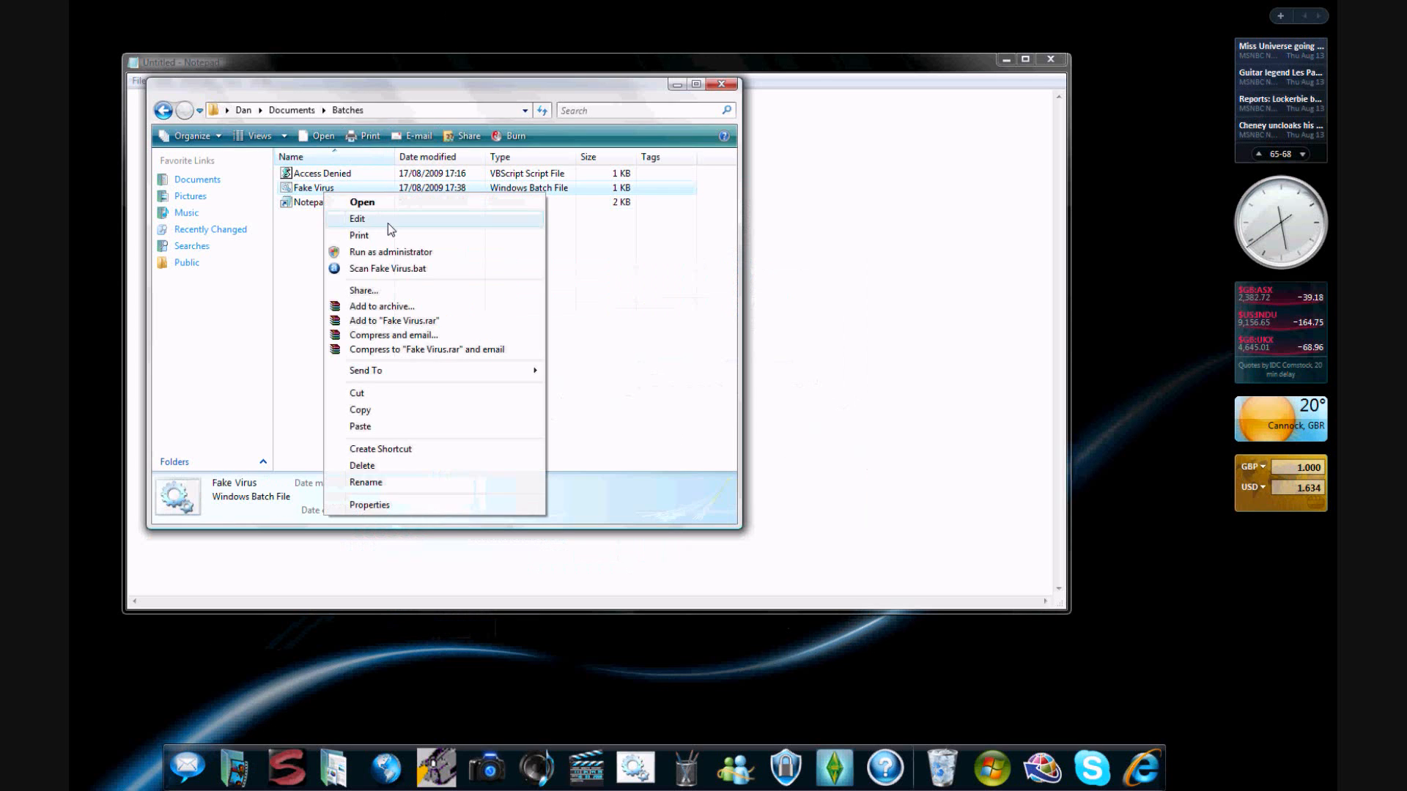
click(357, 218)
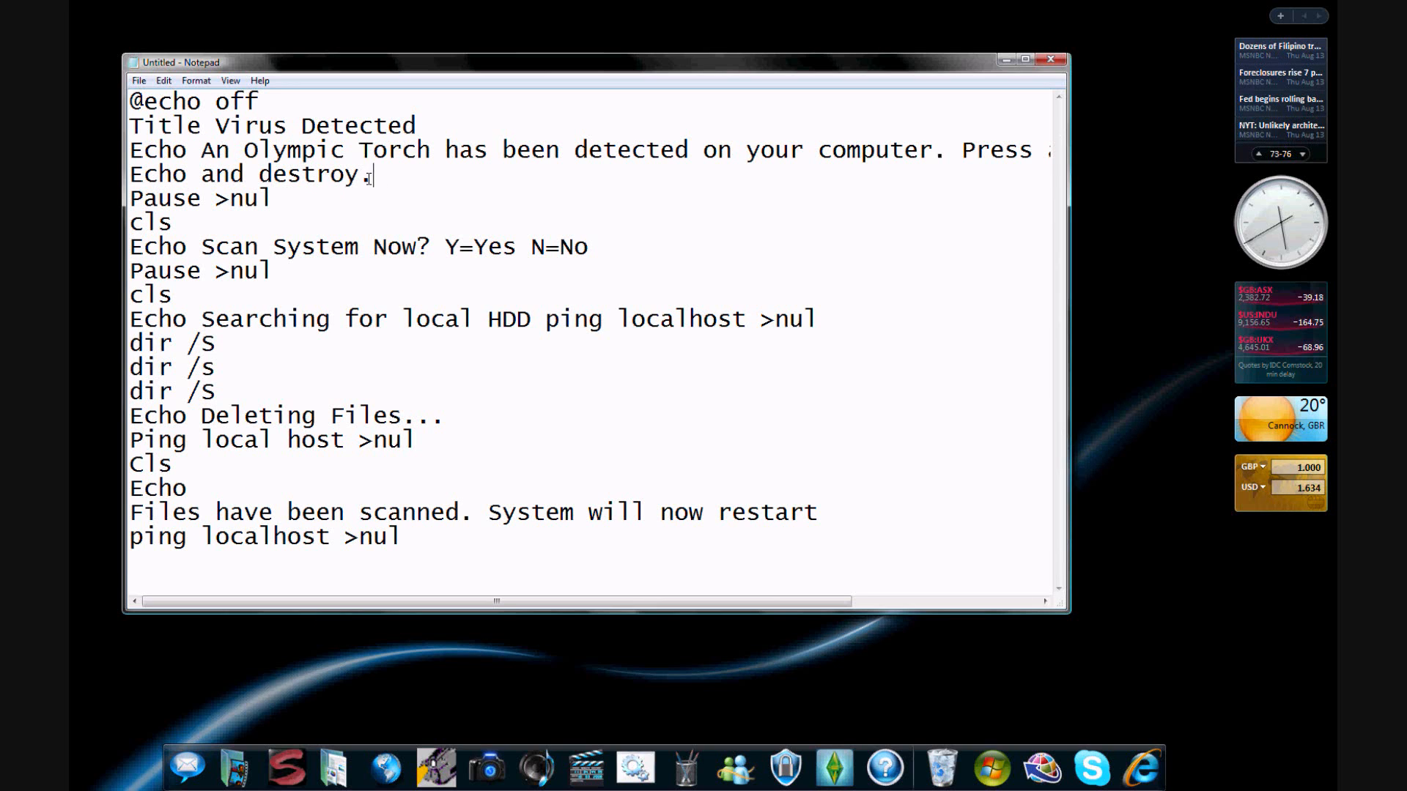
Step: Join the split search-and-destroy and 'Files have been scanned' messages onto single Echo lines
drag(203, 150, 373, 174)
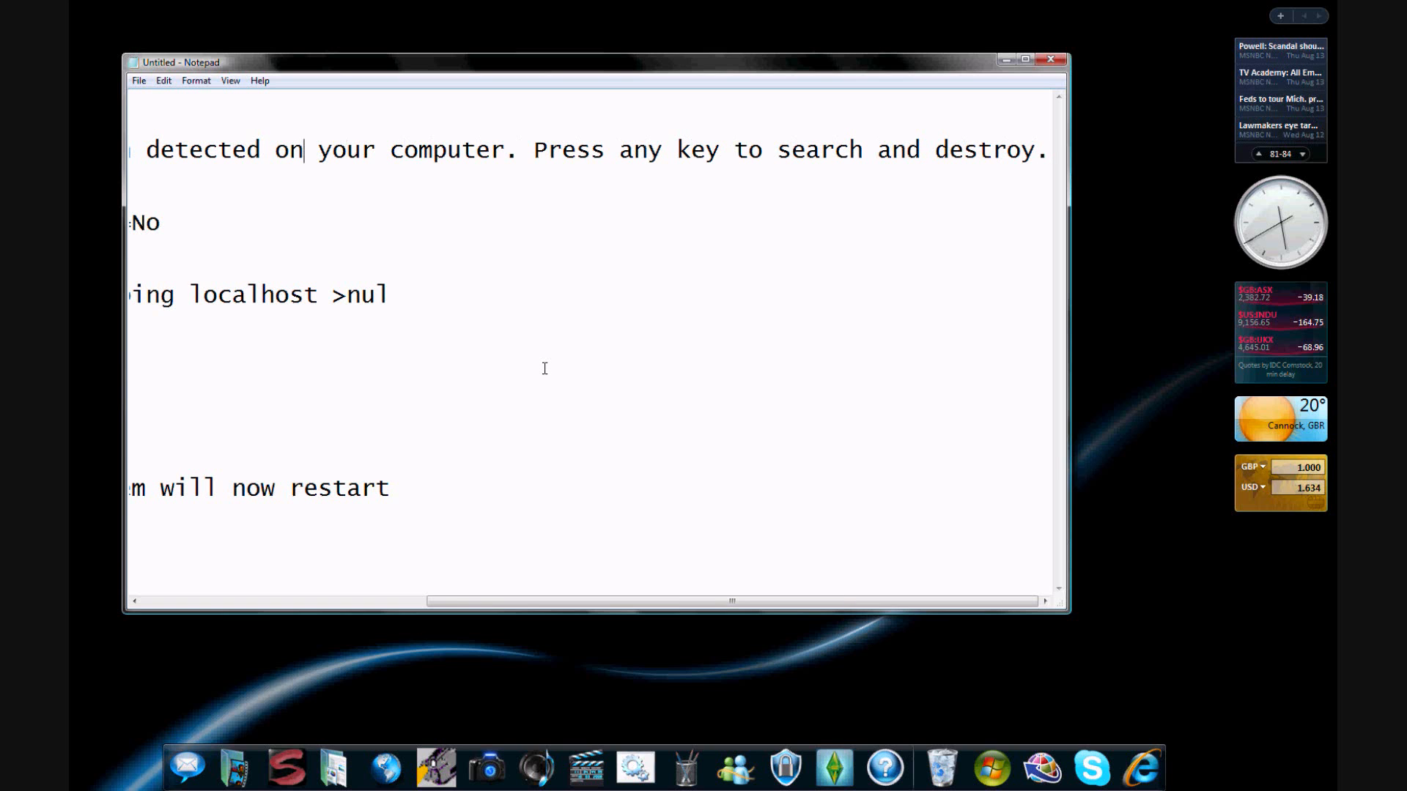
scroll(left, 3)
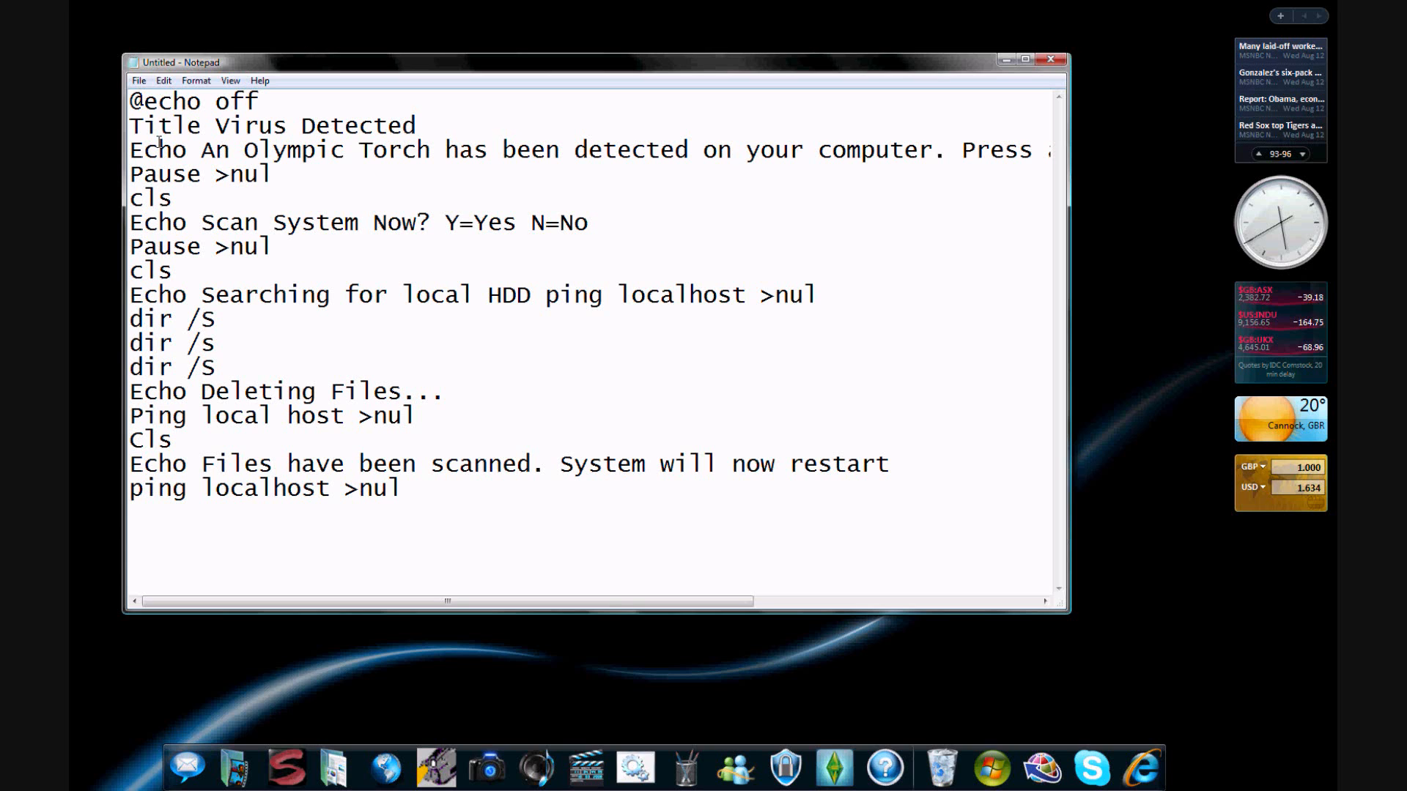
Step: Change 'Ping' to lowercase 'ping' on the local host line
click(200, 464)
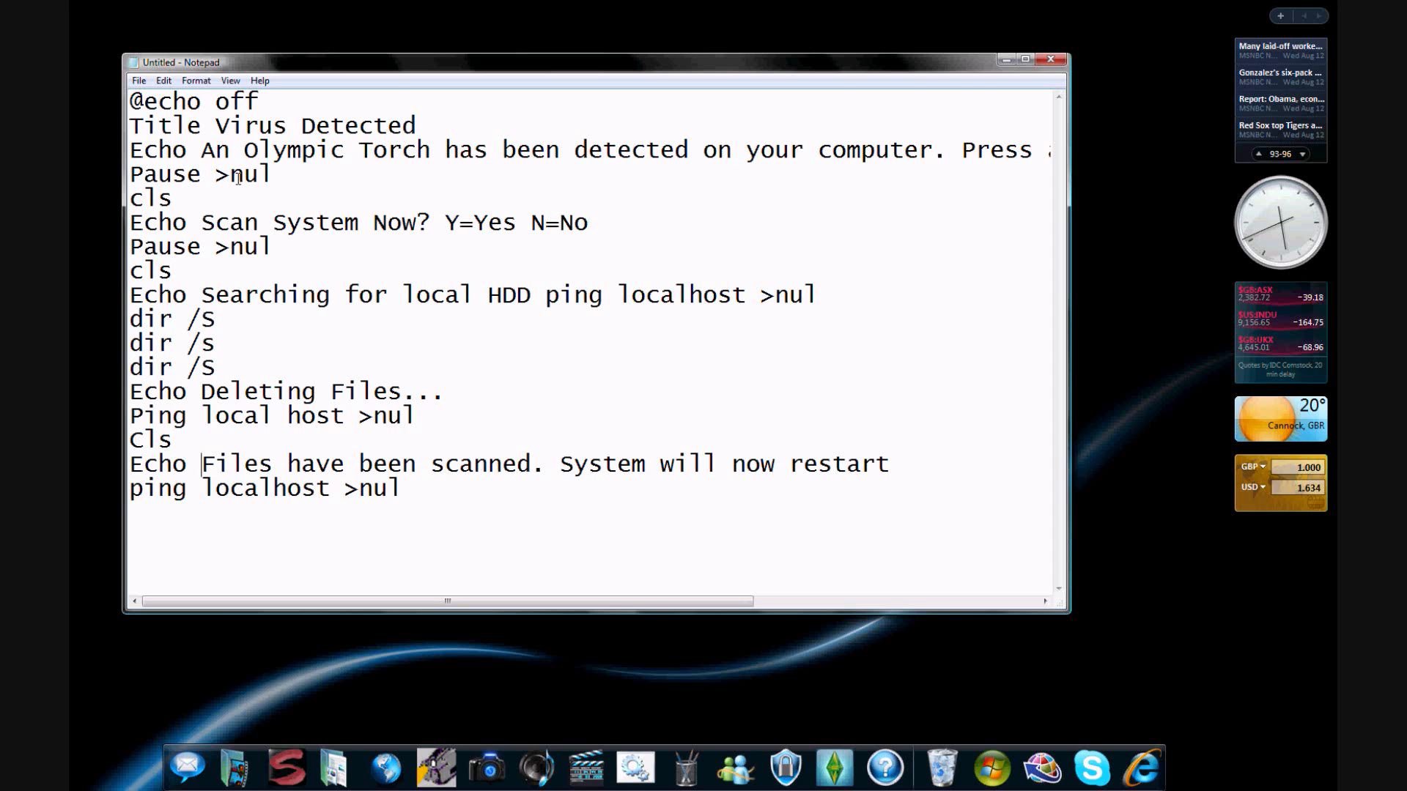
mouse_move(171, 222)
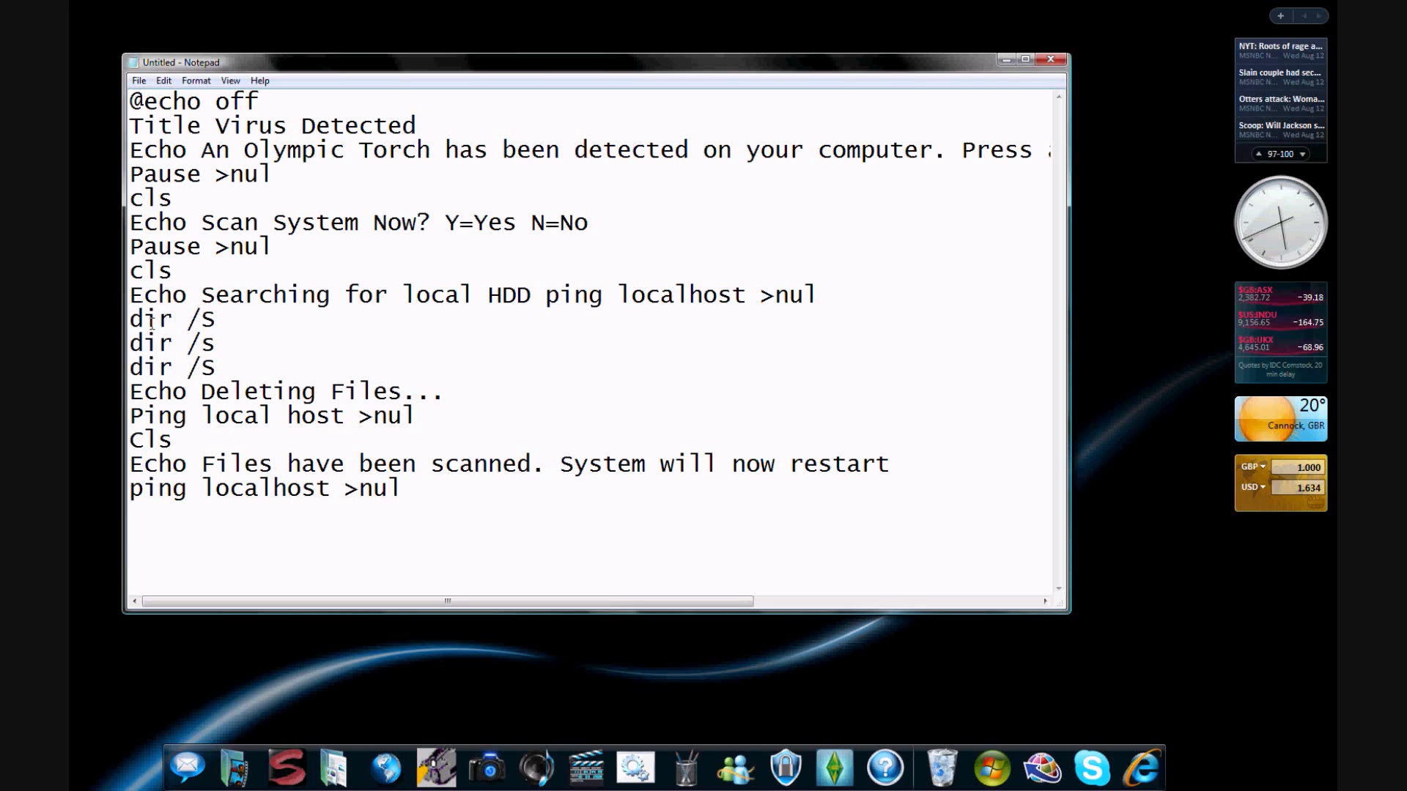
mouse_move(292, 413)
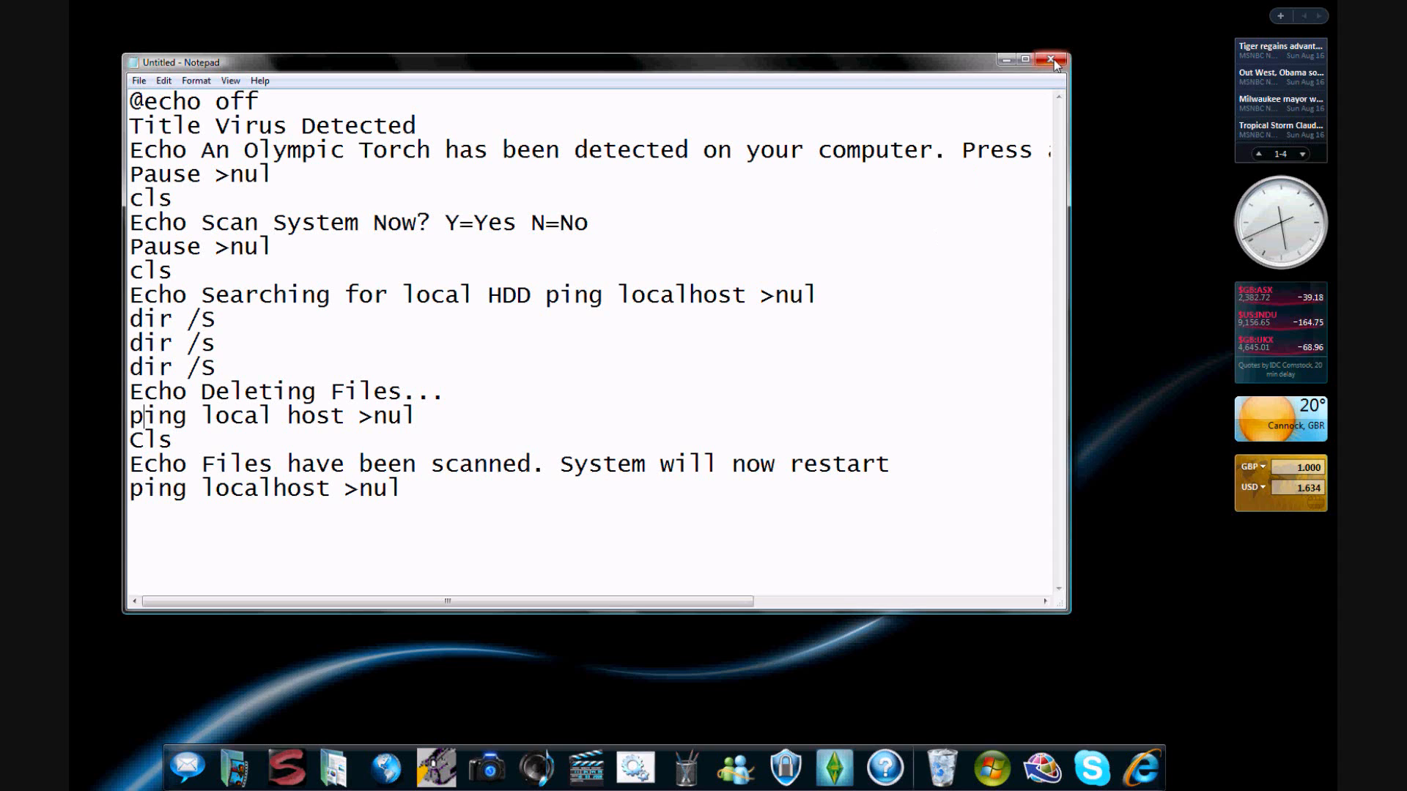
mouse_move(1051, 60)
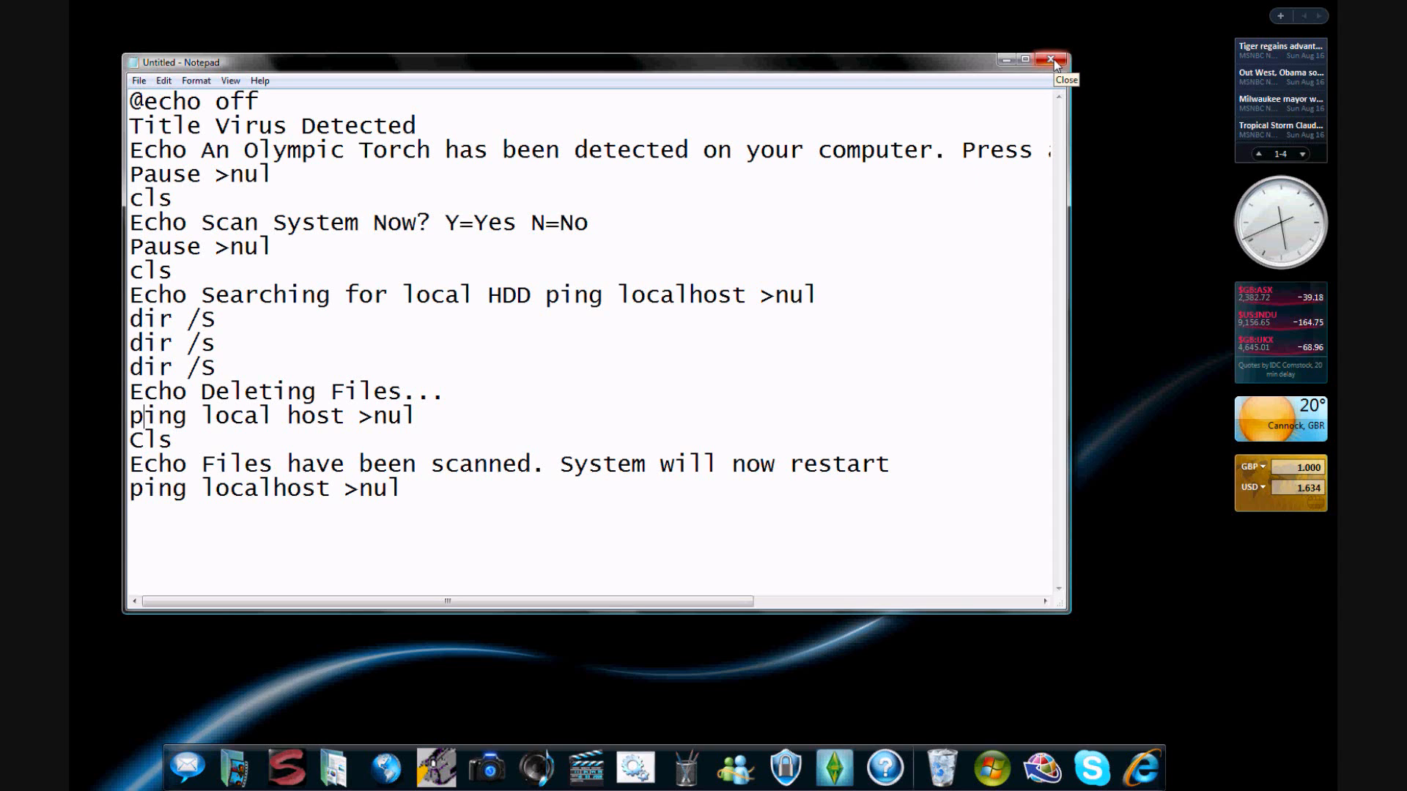
Step: Close the untitled script, answering the save prompt, then close the Fake Virus document
click(1051, 60)
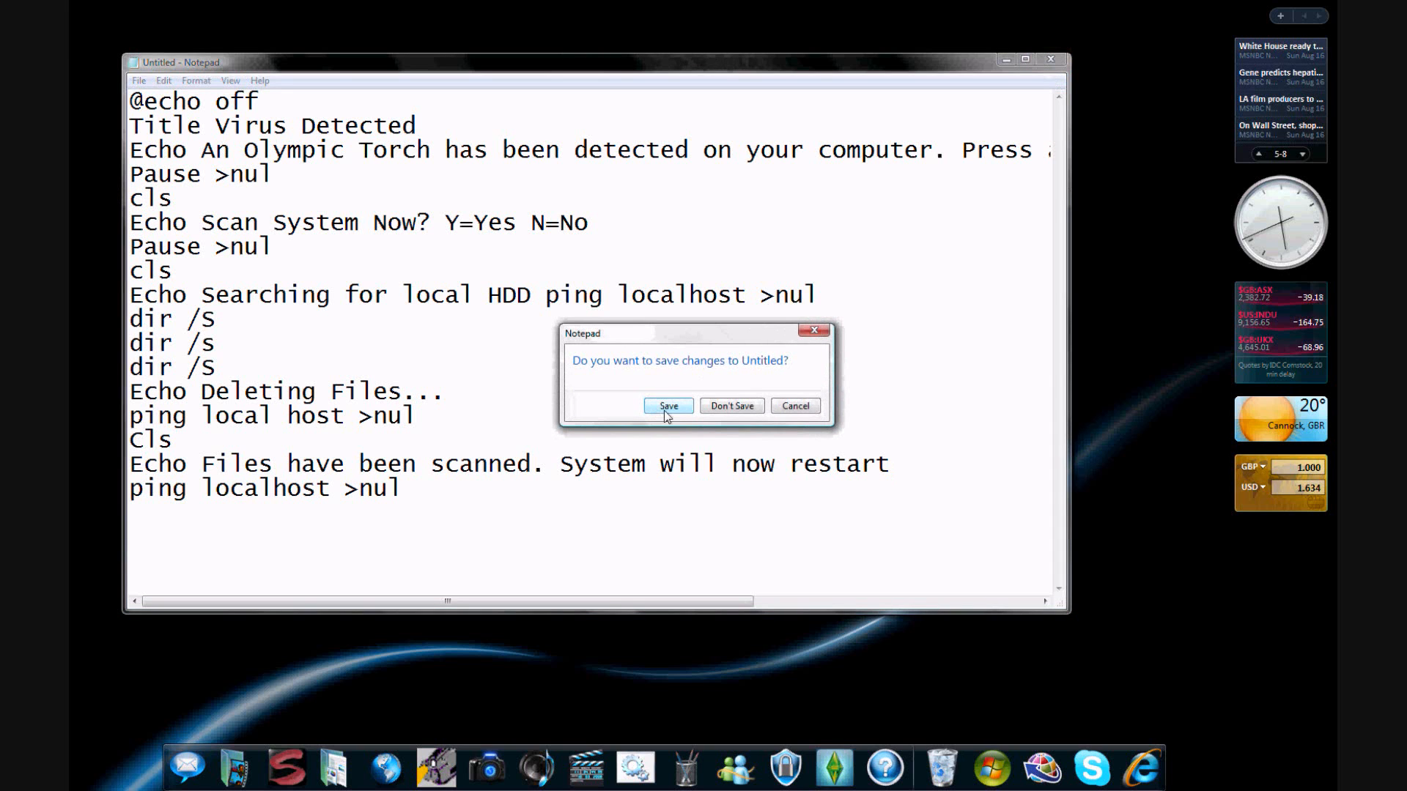
click(667, 406)
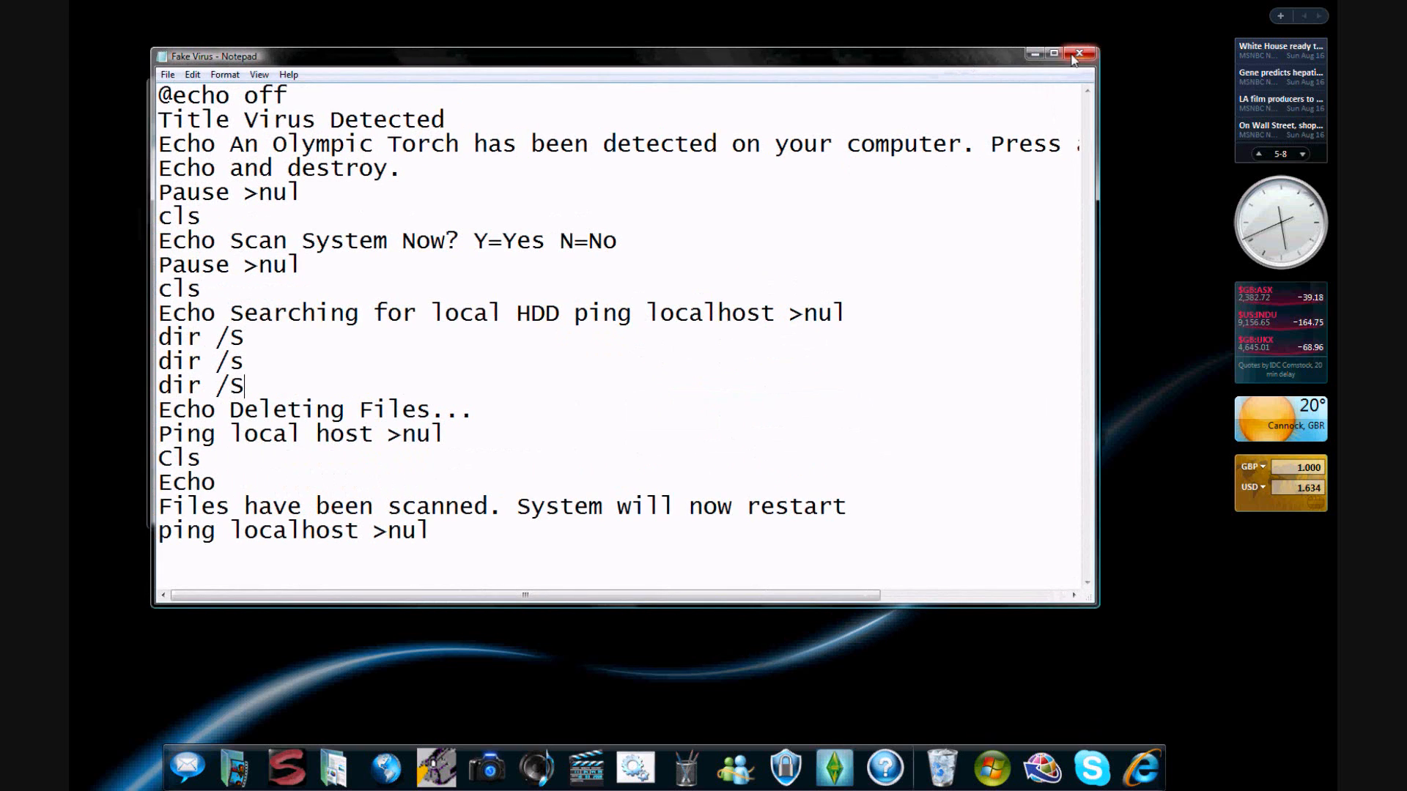
click(1080, 53)
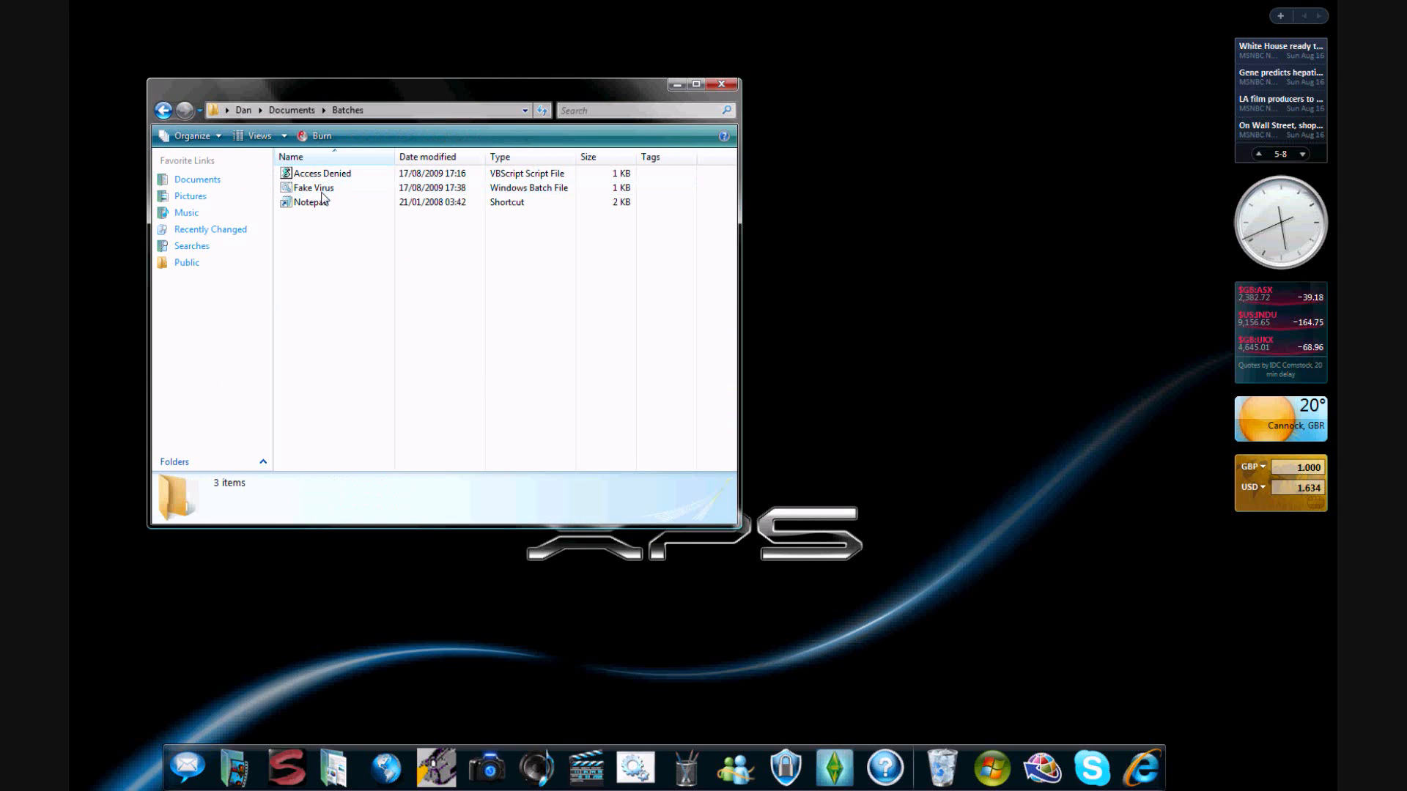
mouse_move(313, 187)
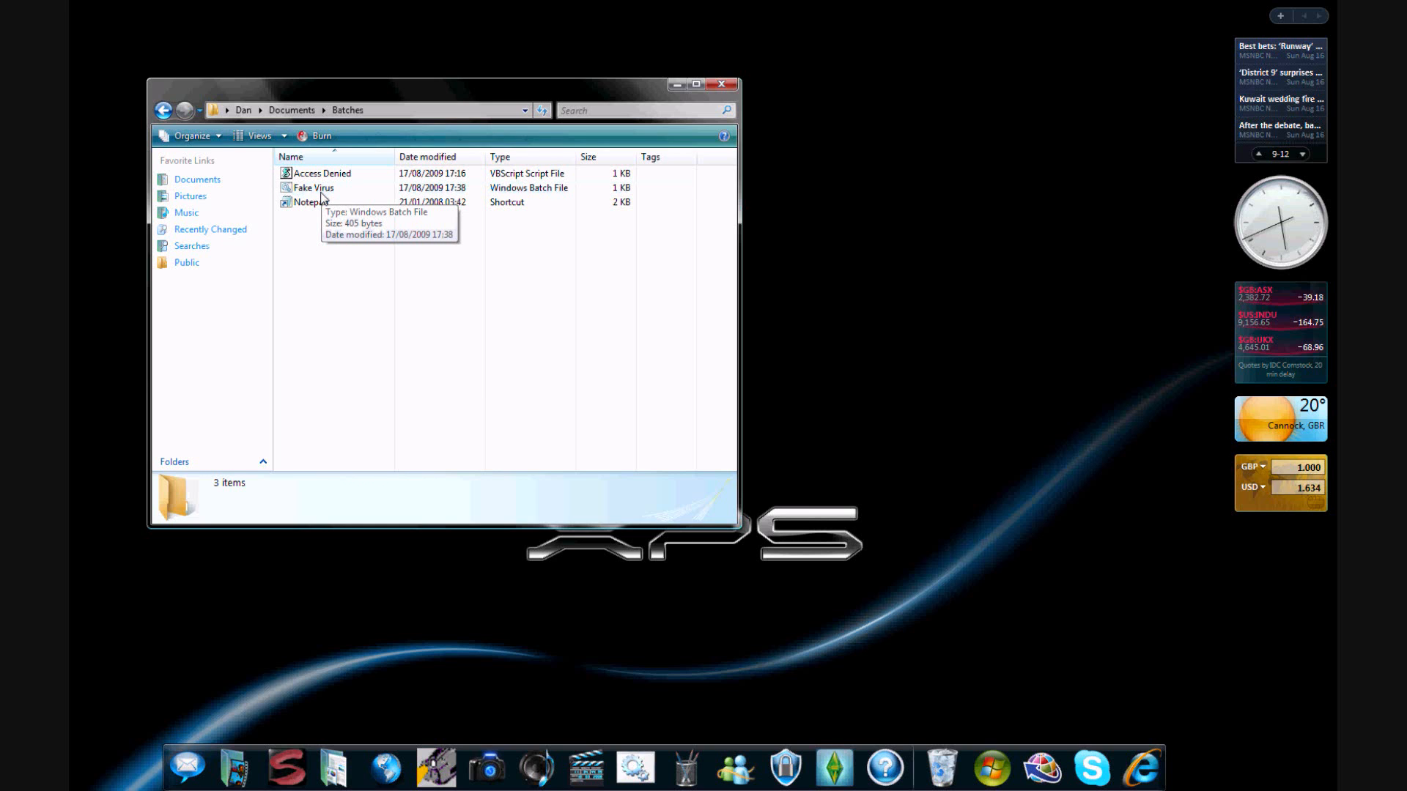
Step: Reopen Fake Virus in Notepad and save it as Fake Virus.bat in the Batches folder
right_click(312, 188)
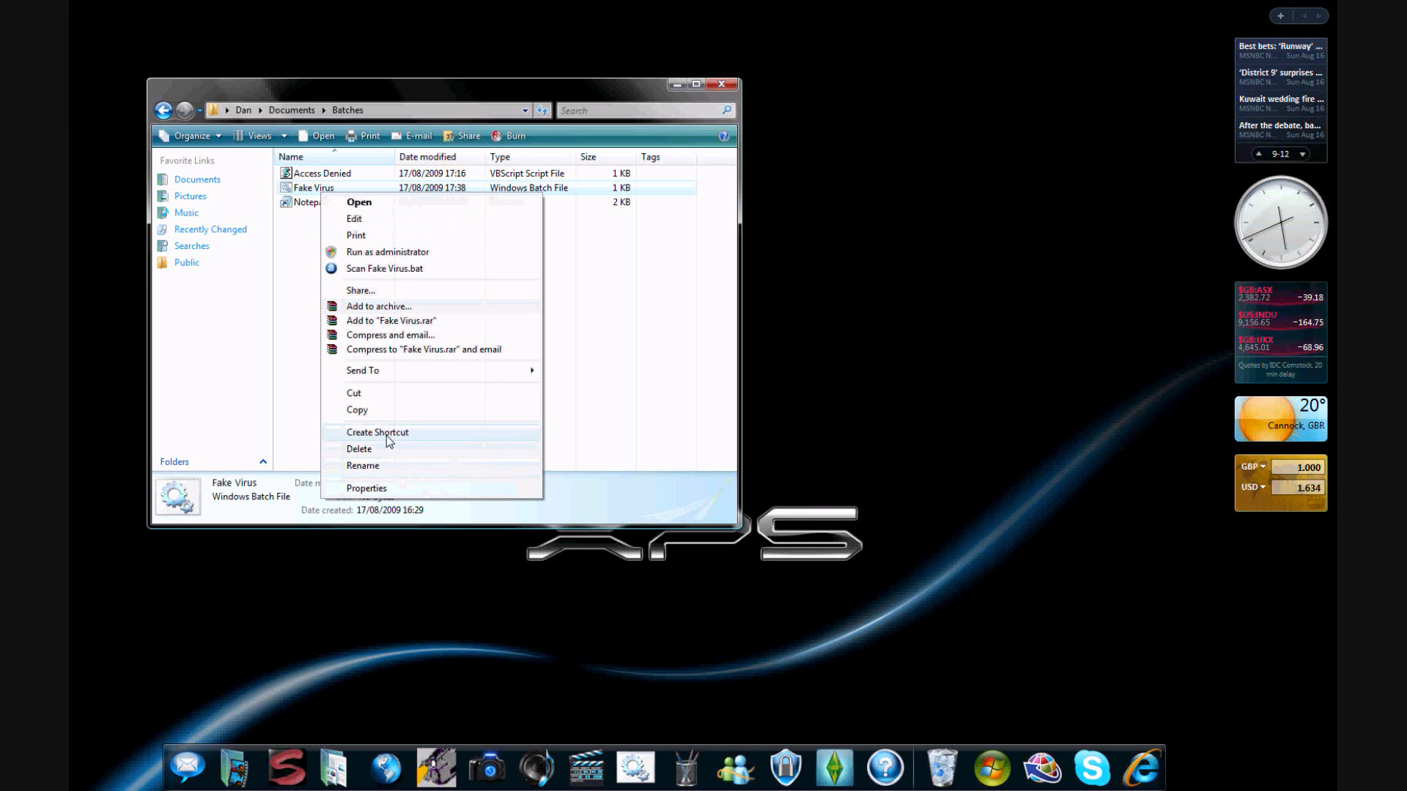
click(353, 219)
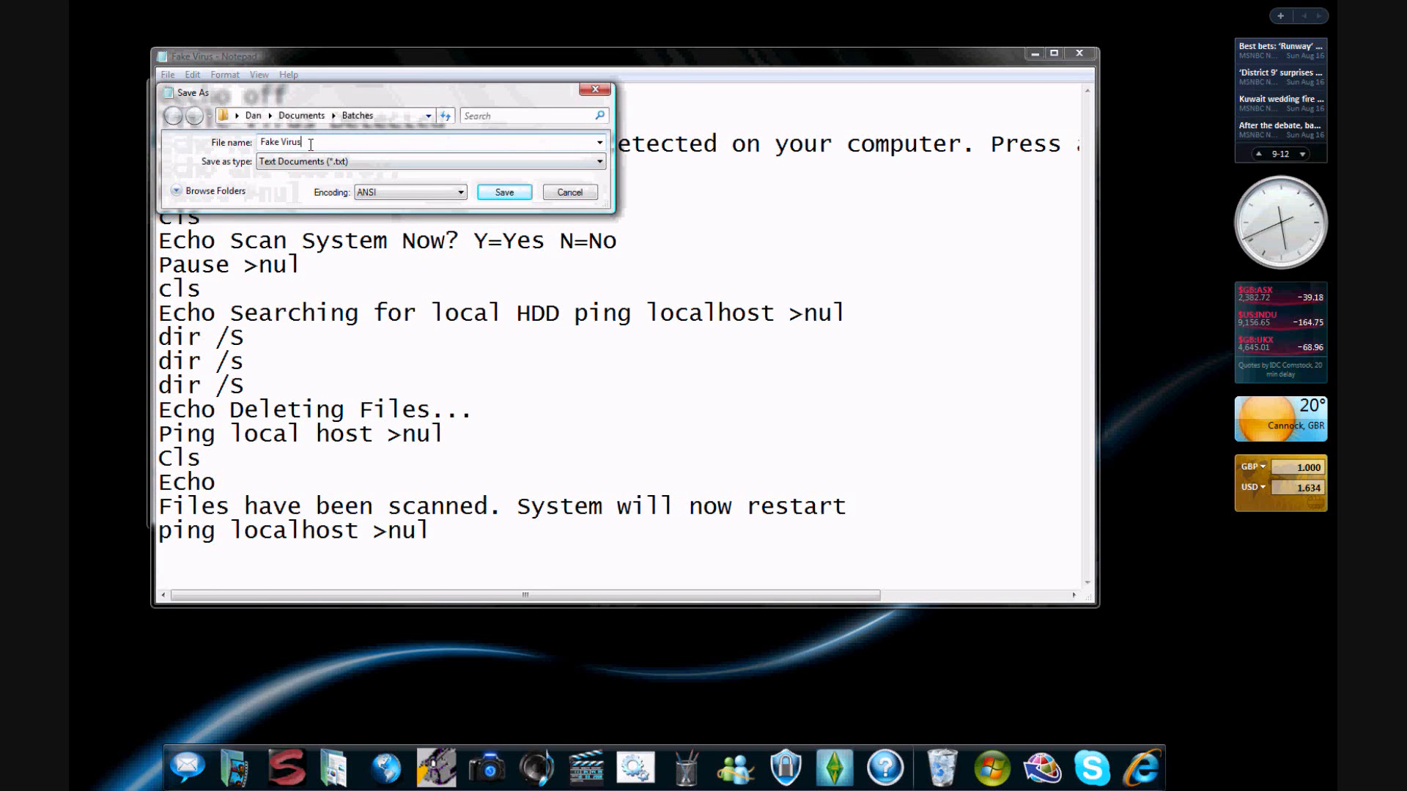
text(.bat)
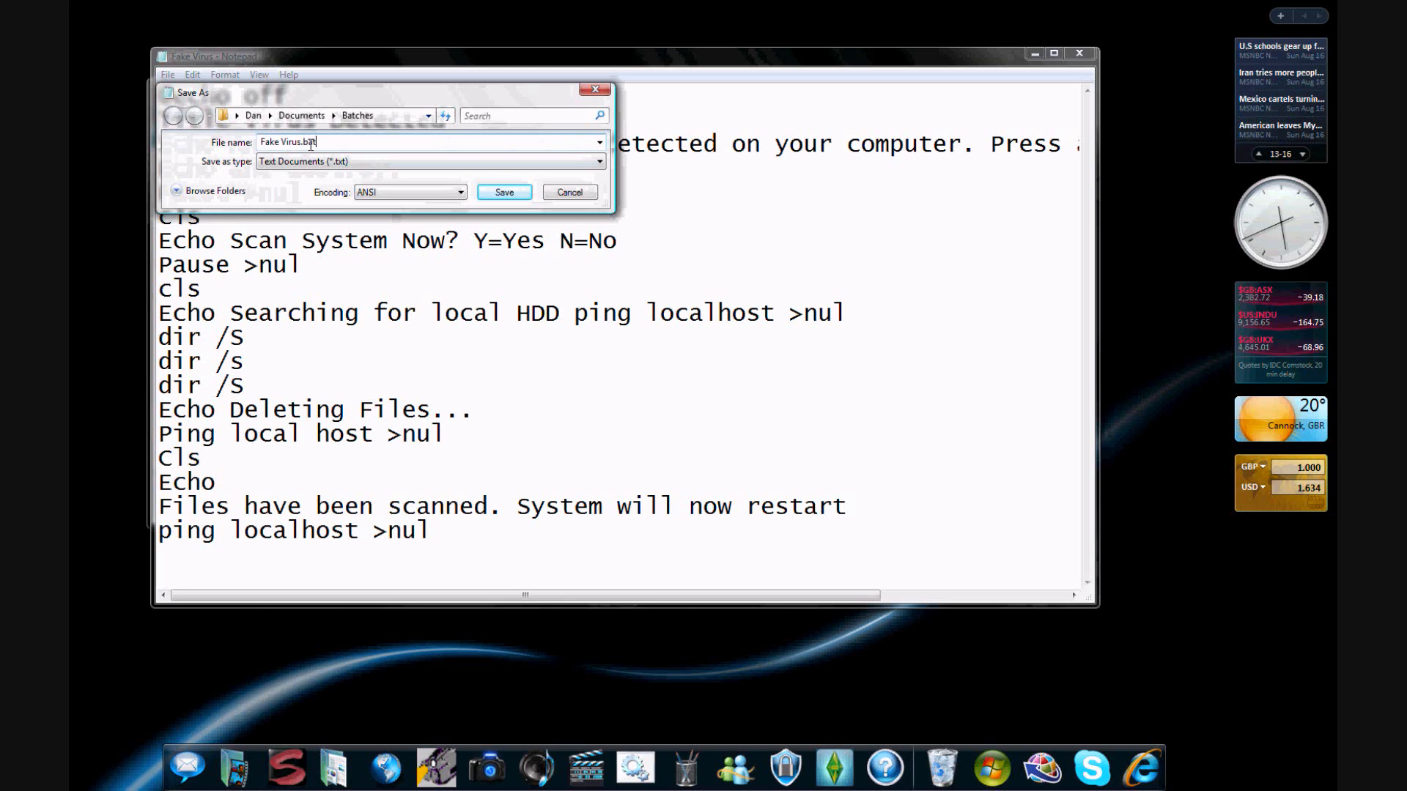
double_click(305, 141)
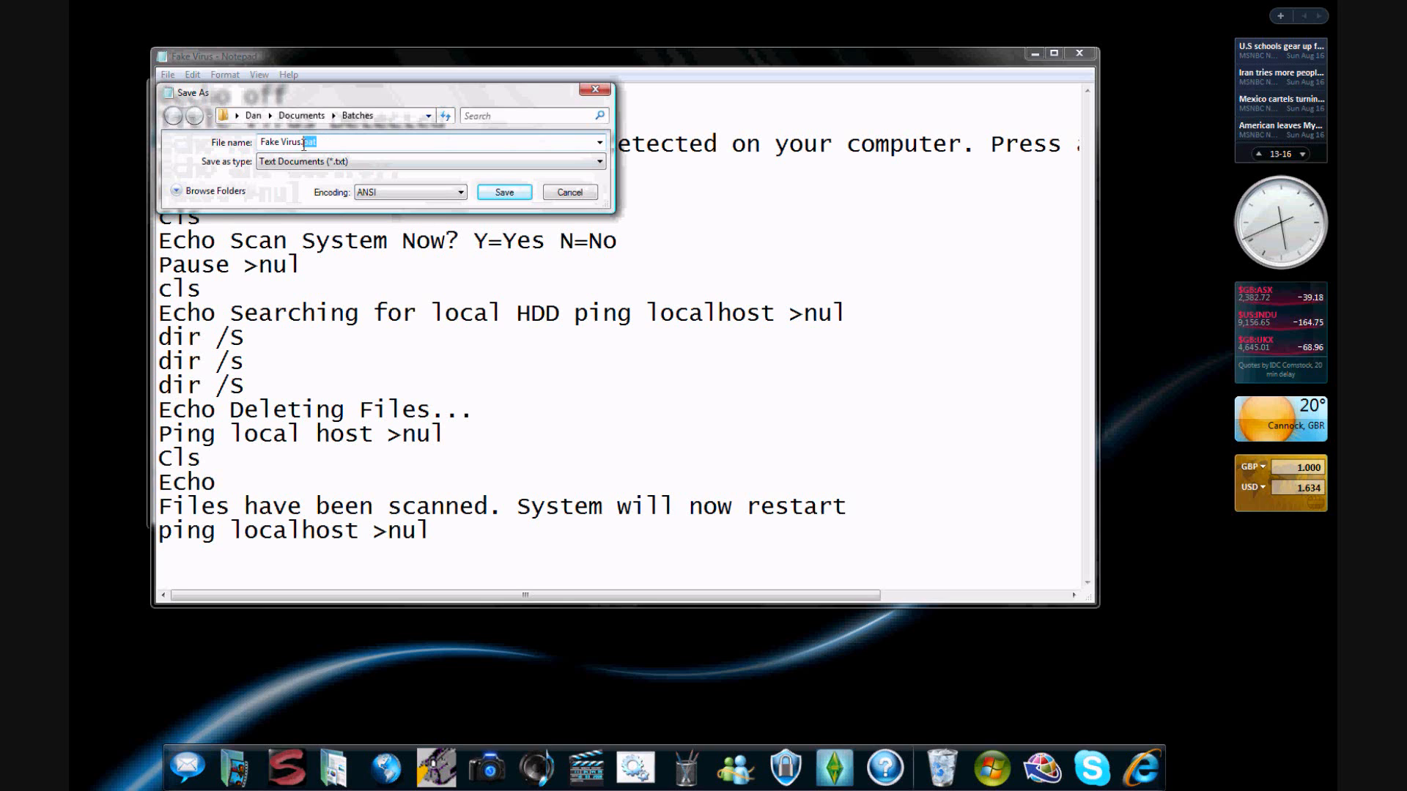
click(503, 192)
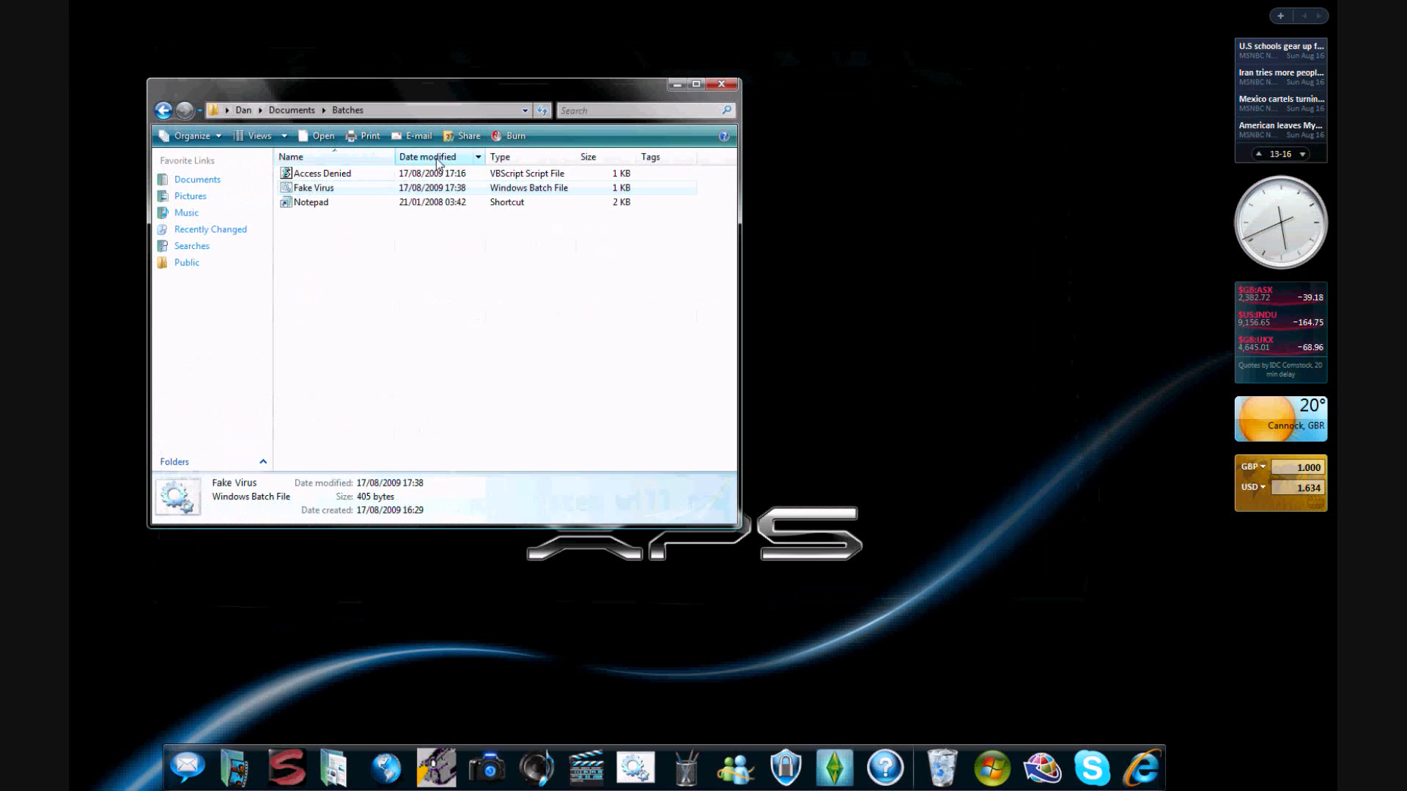
Step: Run Fake Virus.bat, answer Y at the prompt, and close the Virus Detected console after the 'Files' error
double_click(313, 188)
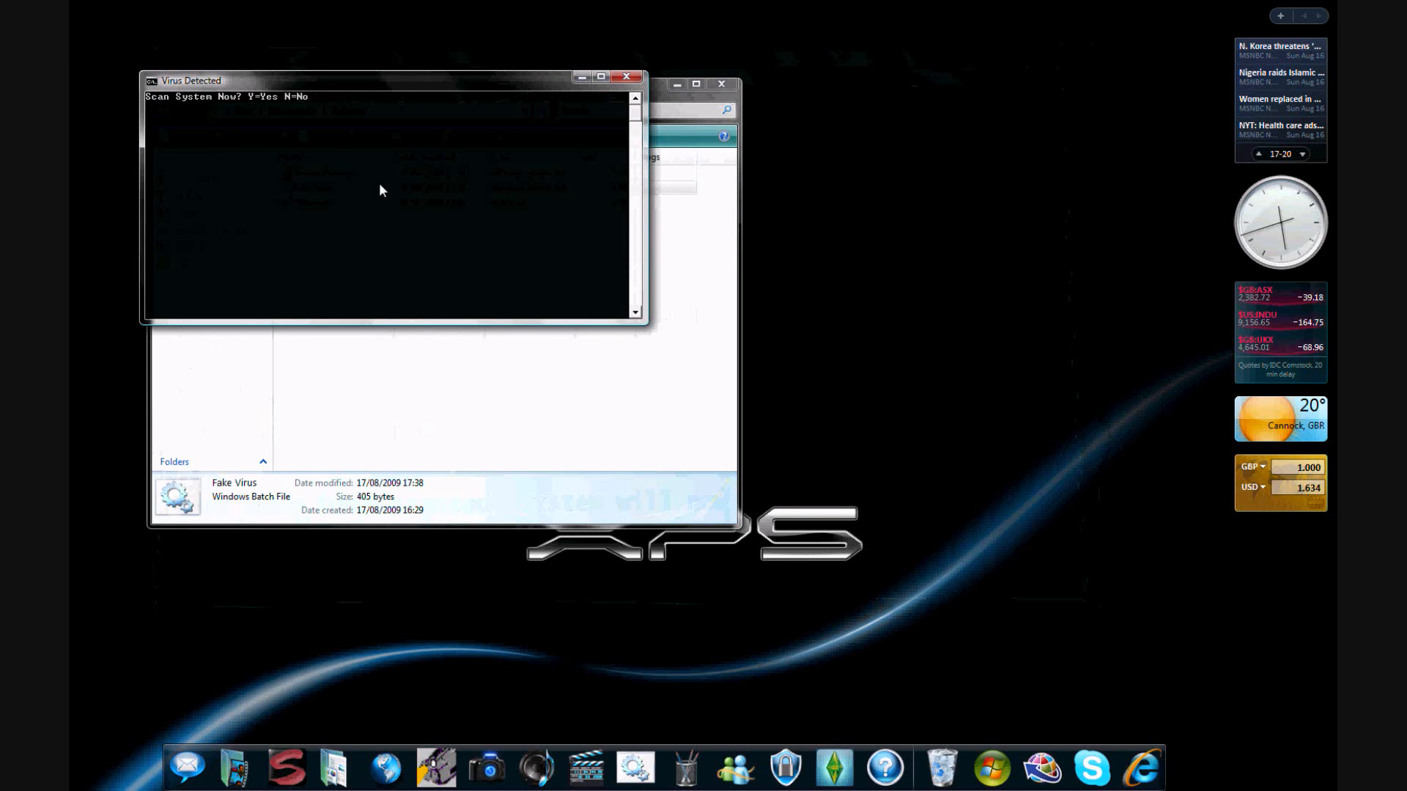
text(Y)
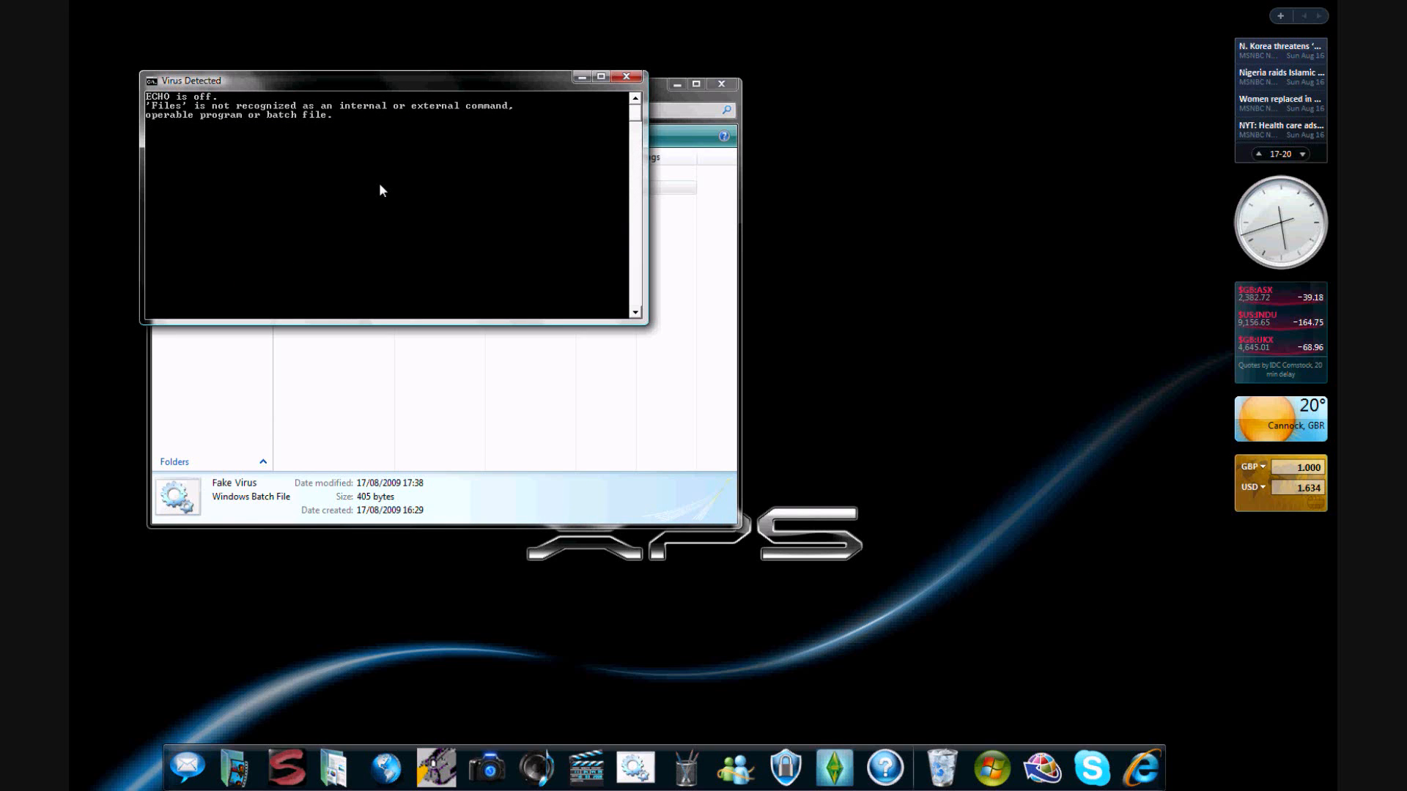
click(625, 76)
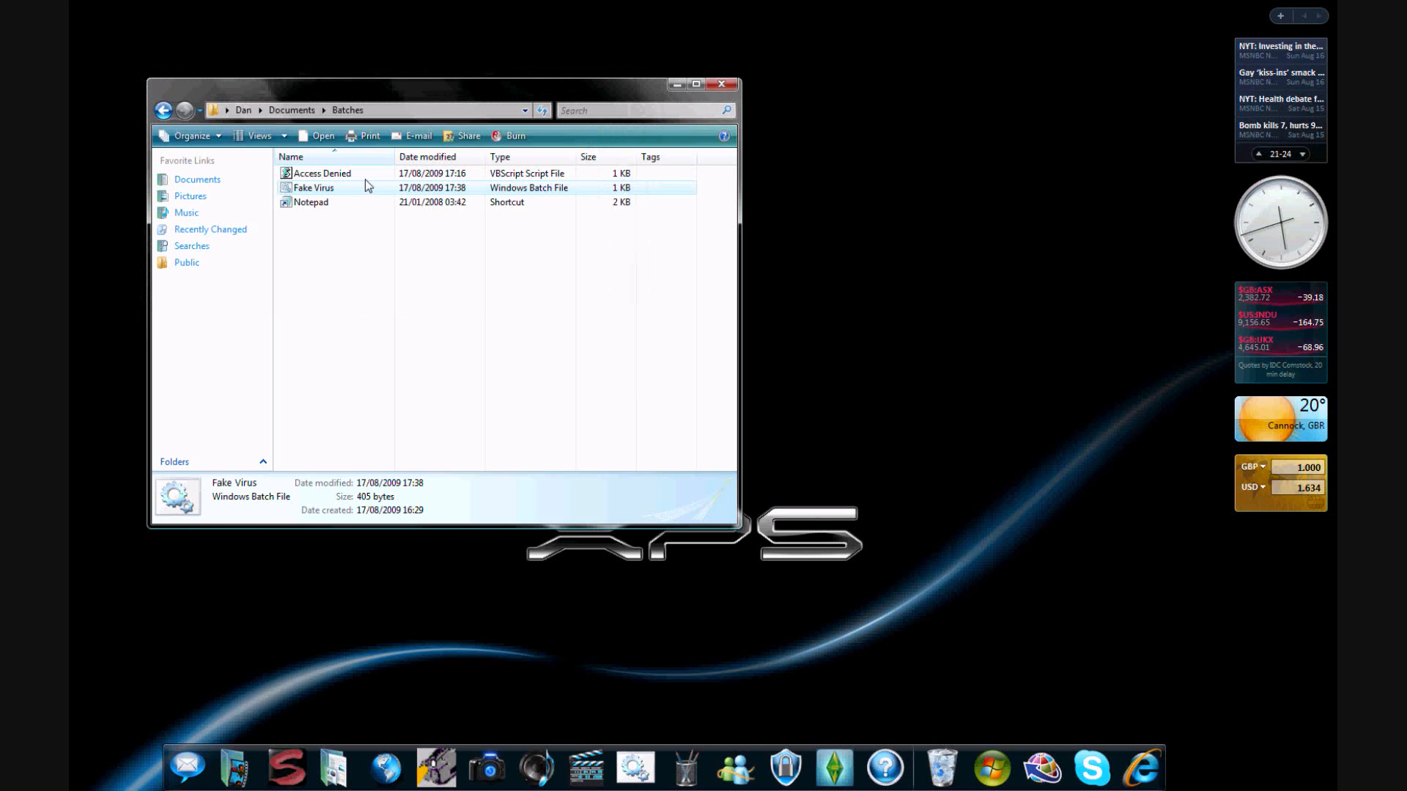
Step: Fix 'Echo Files have been scanned' onto one line in Fake Virus.bat and save on closing
double_click(314, 188)
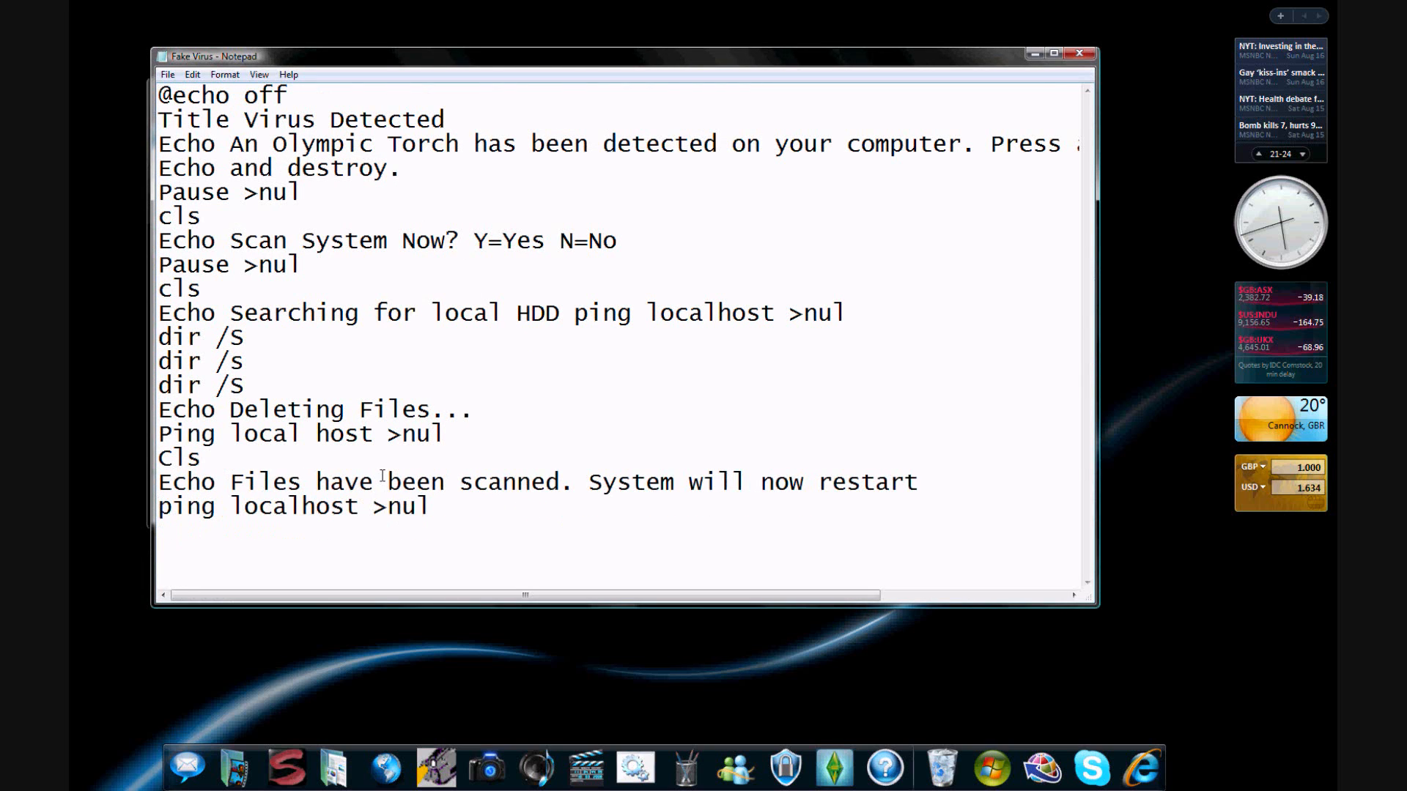
click(1079, 53)
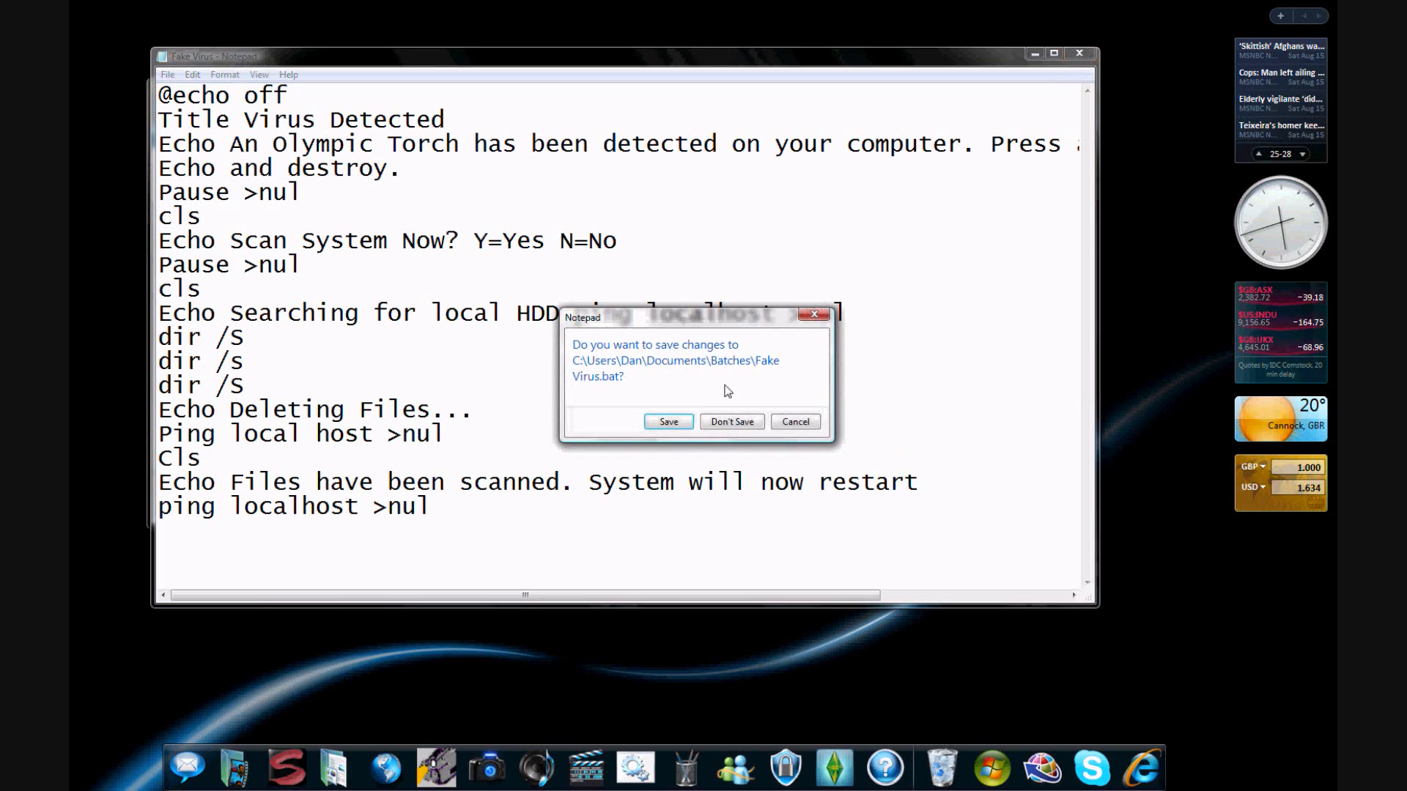
click(730, 422)
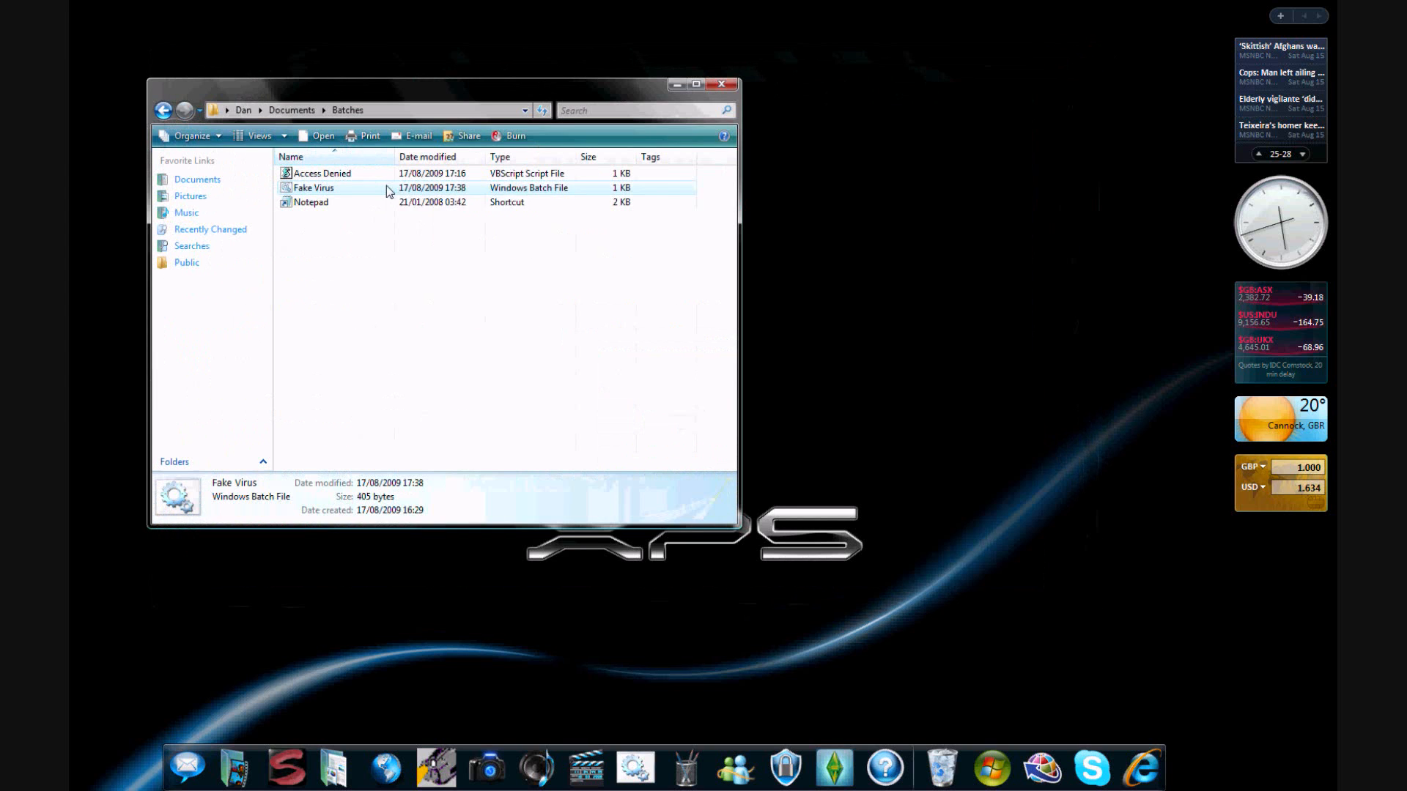
Step: Run the updated Fake Virus batch file again from the Batches folder
double_click(313, 188)
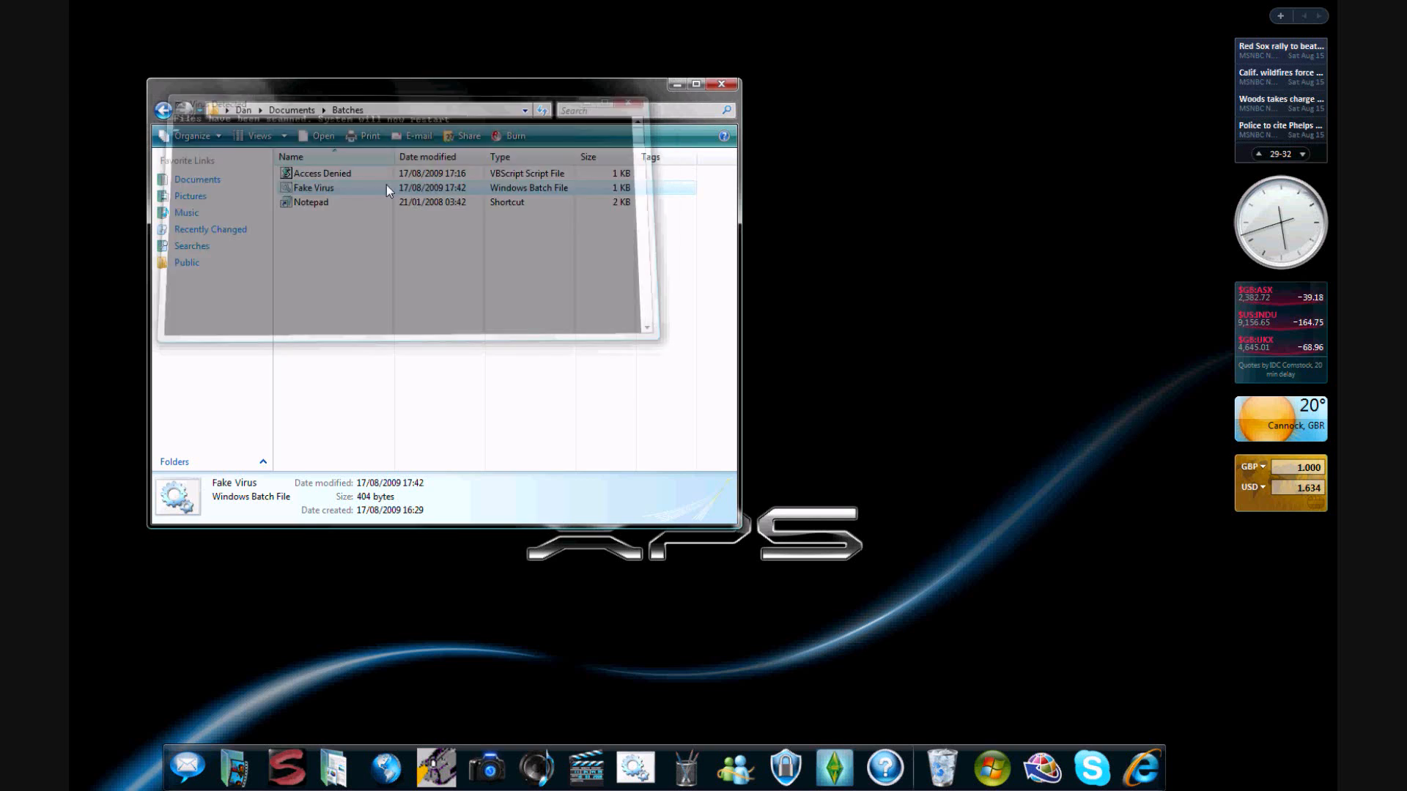
mouse_move(314, 188)
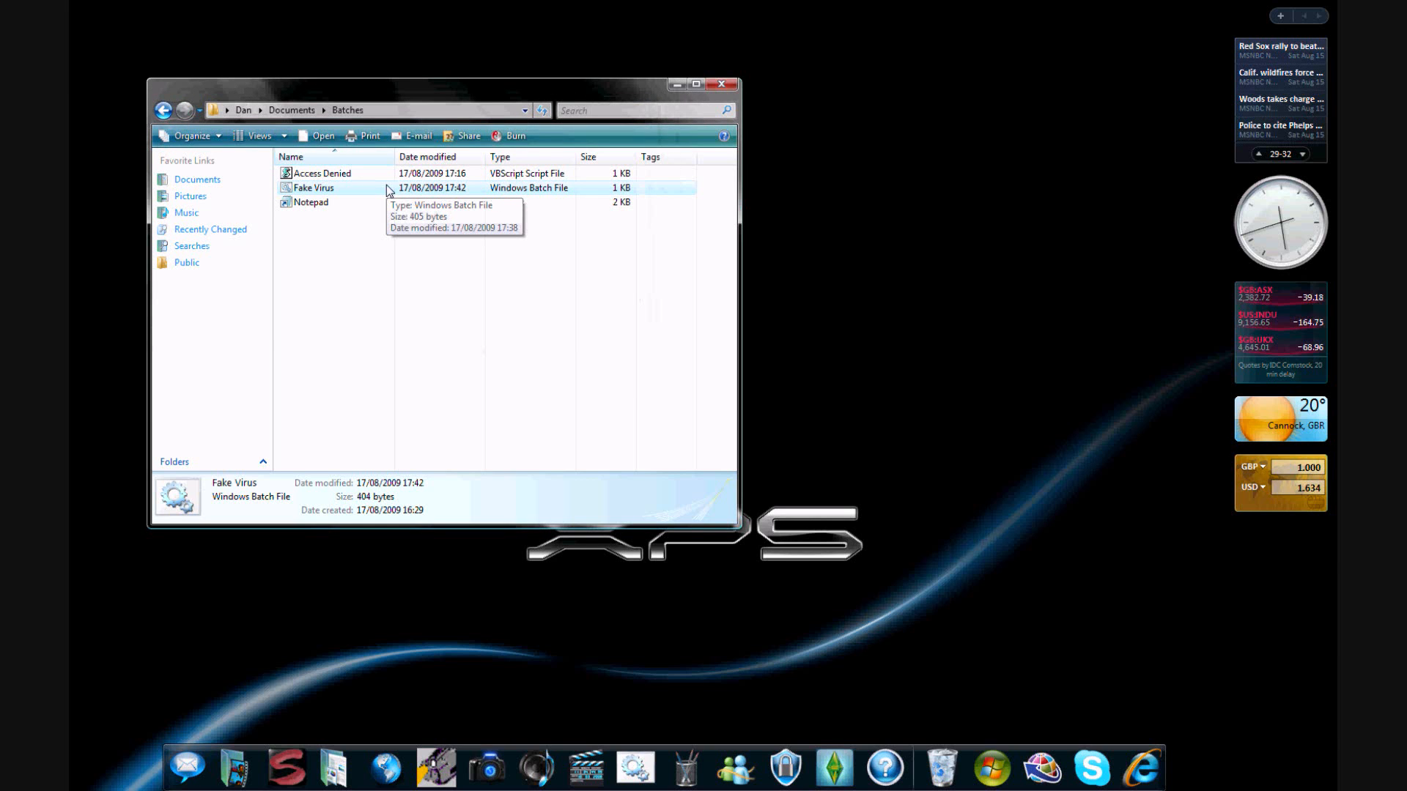